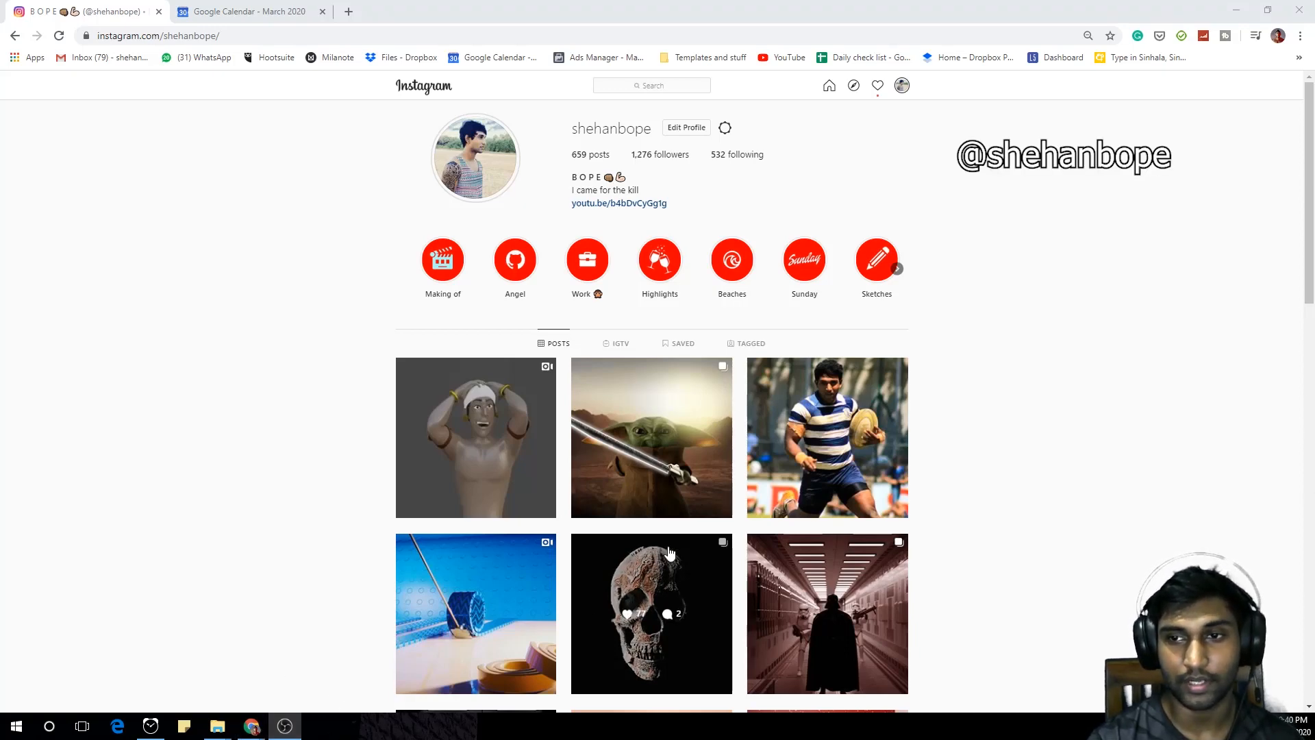
Step: Open the profile post showing the green character holding the glowing-edged sword
left_click(651, 437)
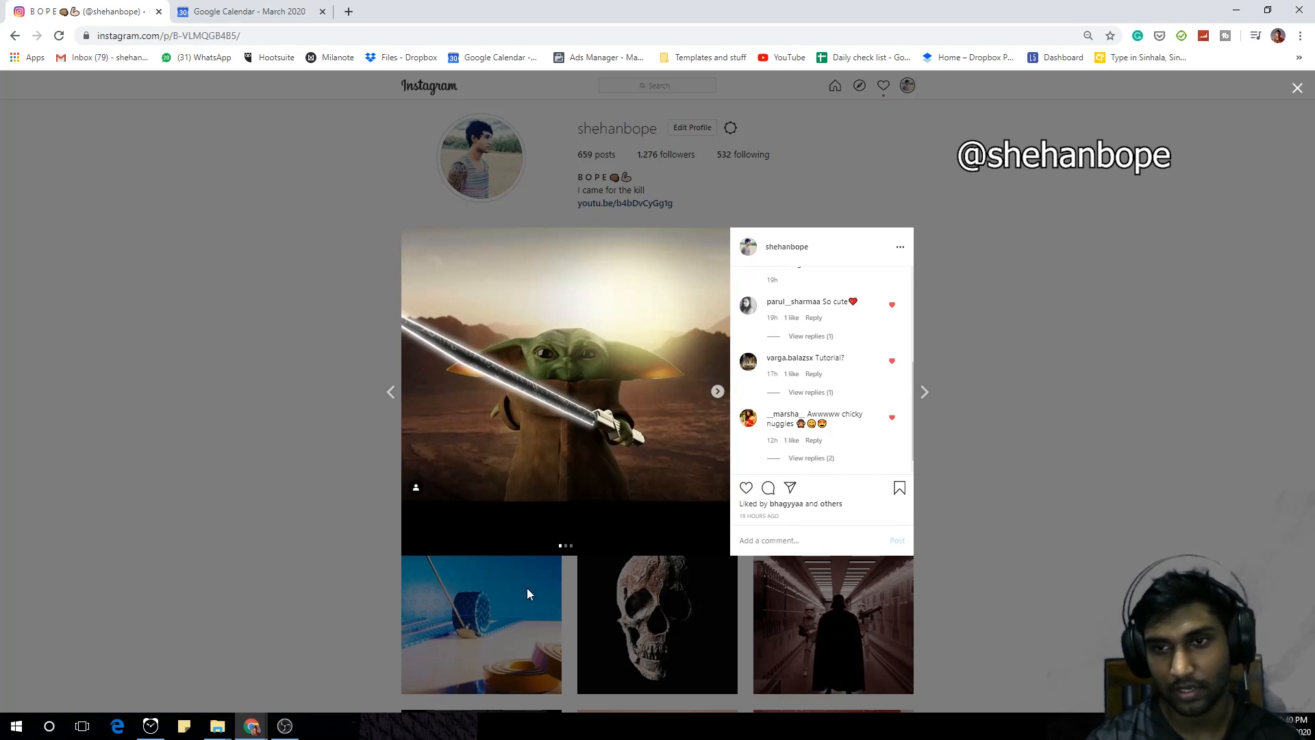
mouse_move(491, 726)
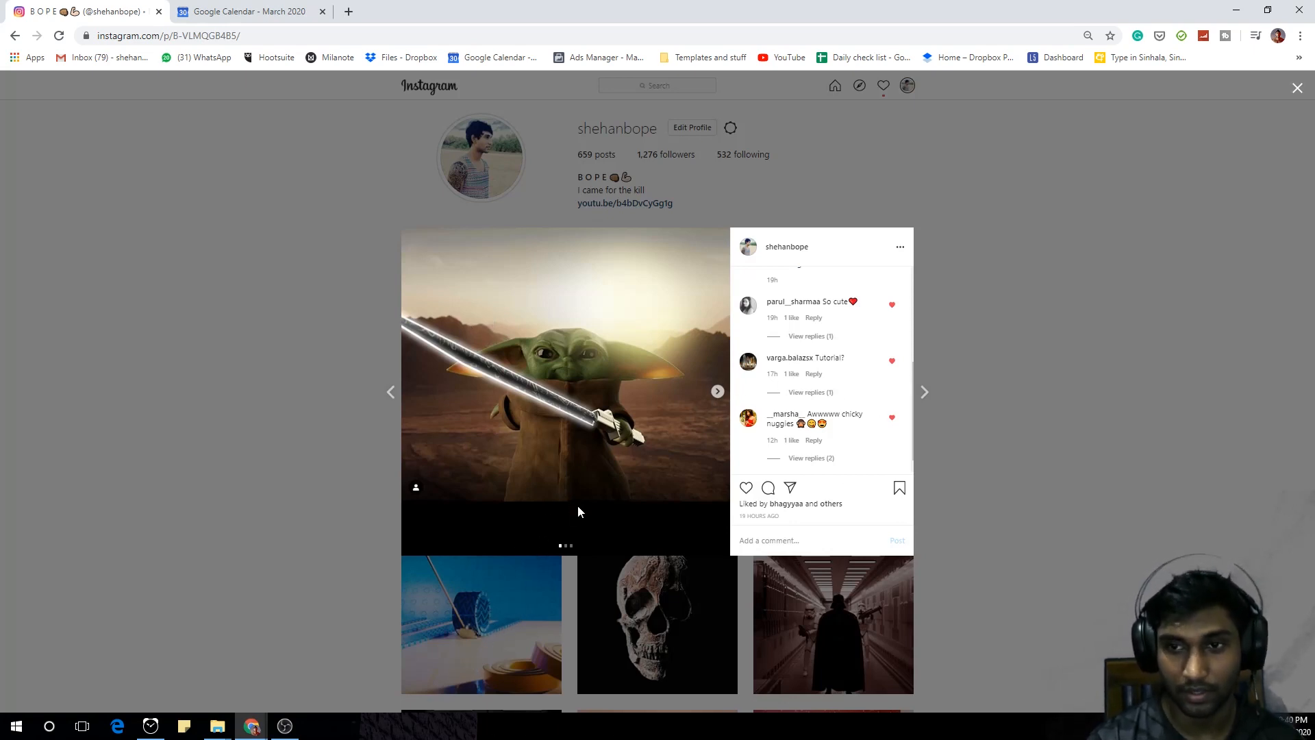
mouse_move(663, 480)
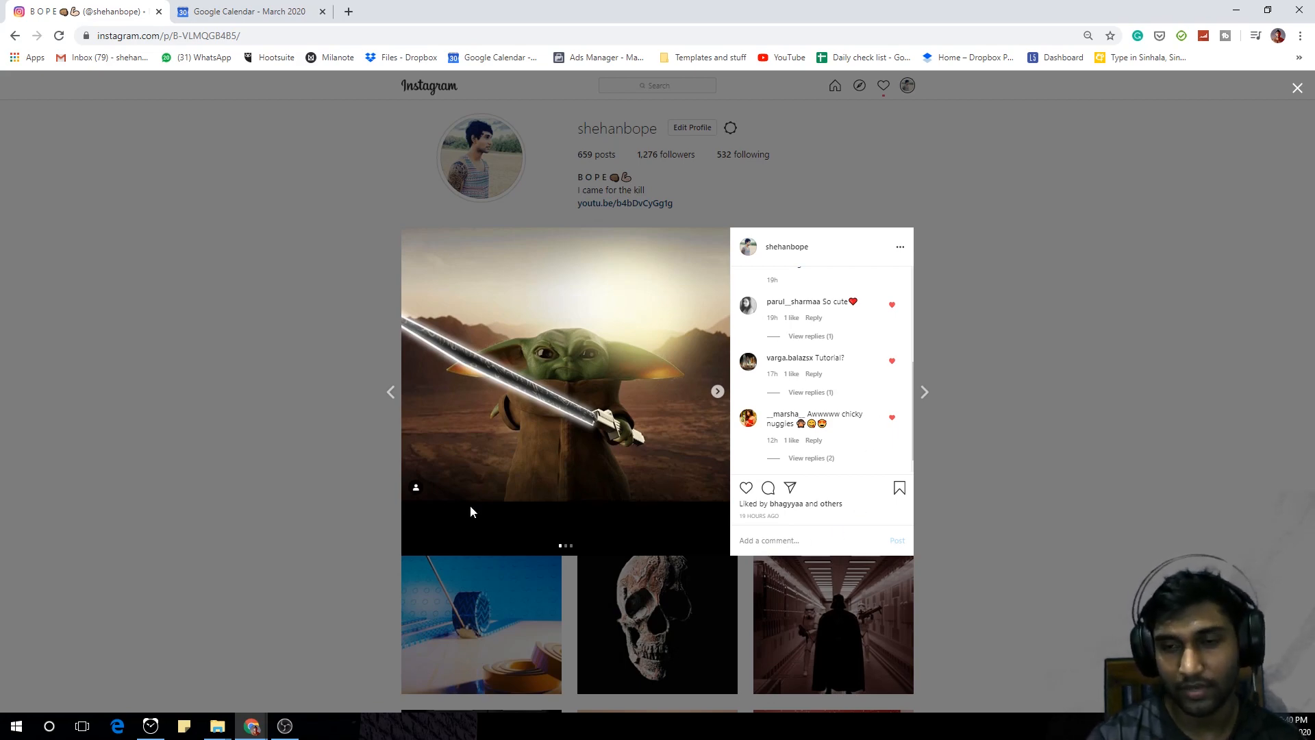
mouse_move(593, 495)
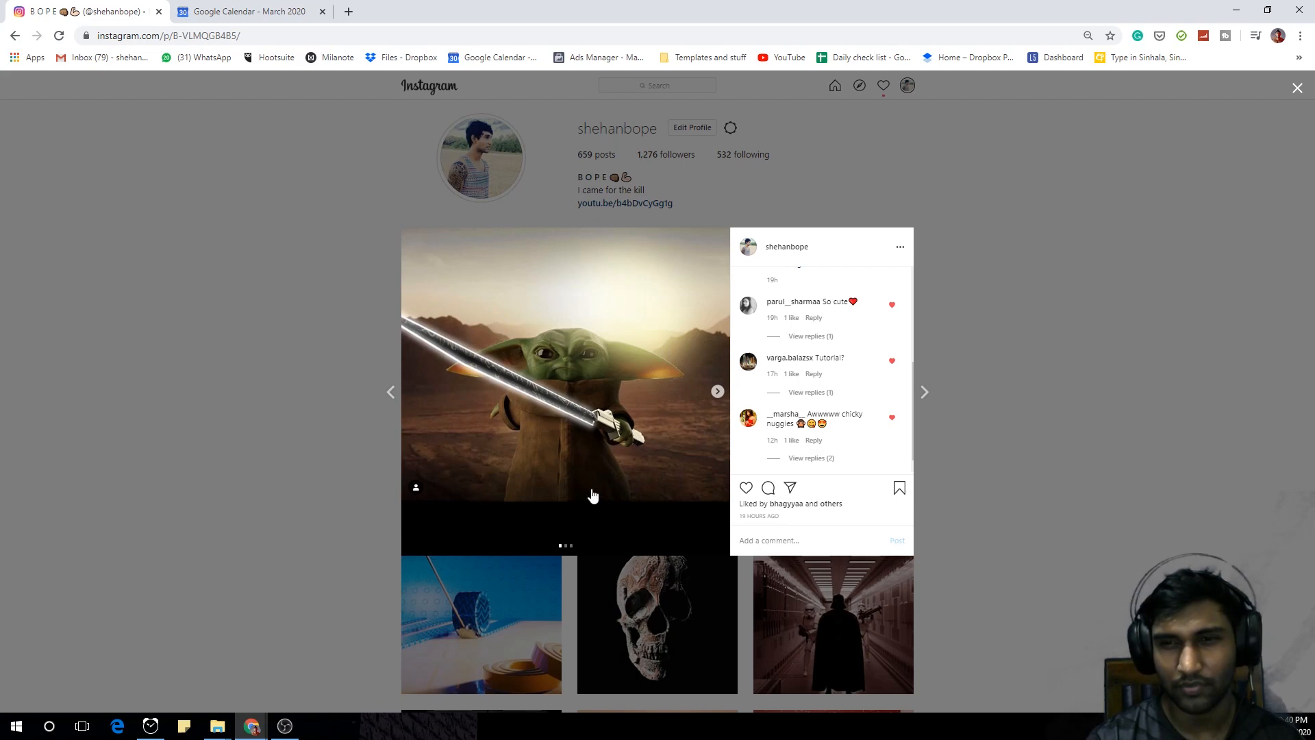
mouse_move(530, 529)
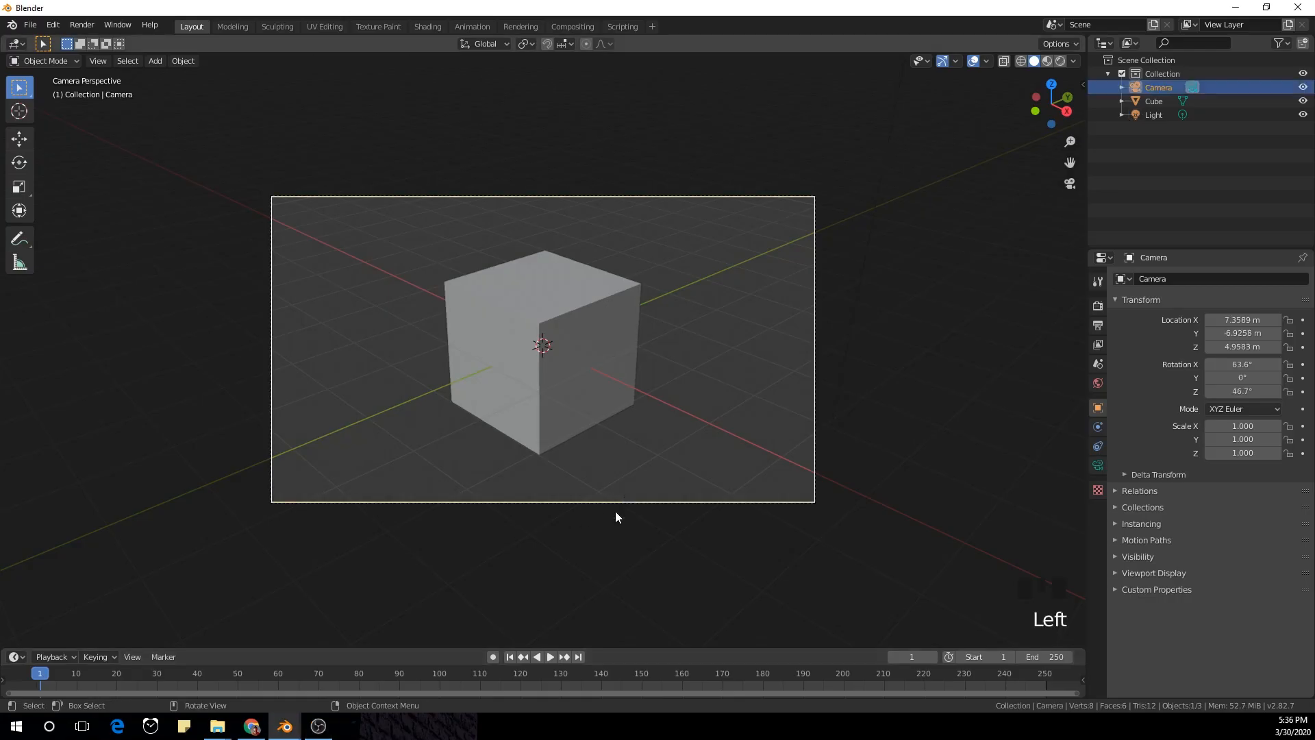
Step: Add the sword reference image and scale the starting cube to the hilt block
key("shift+a")
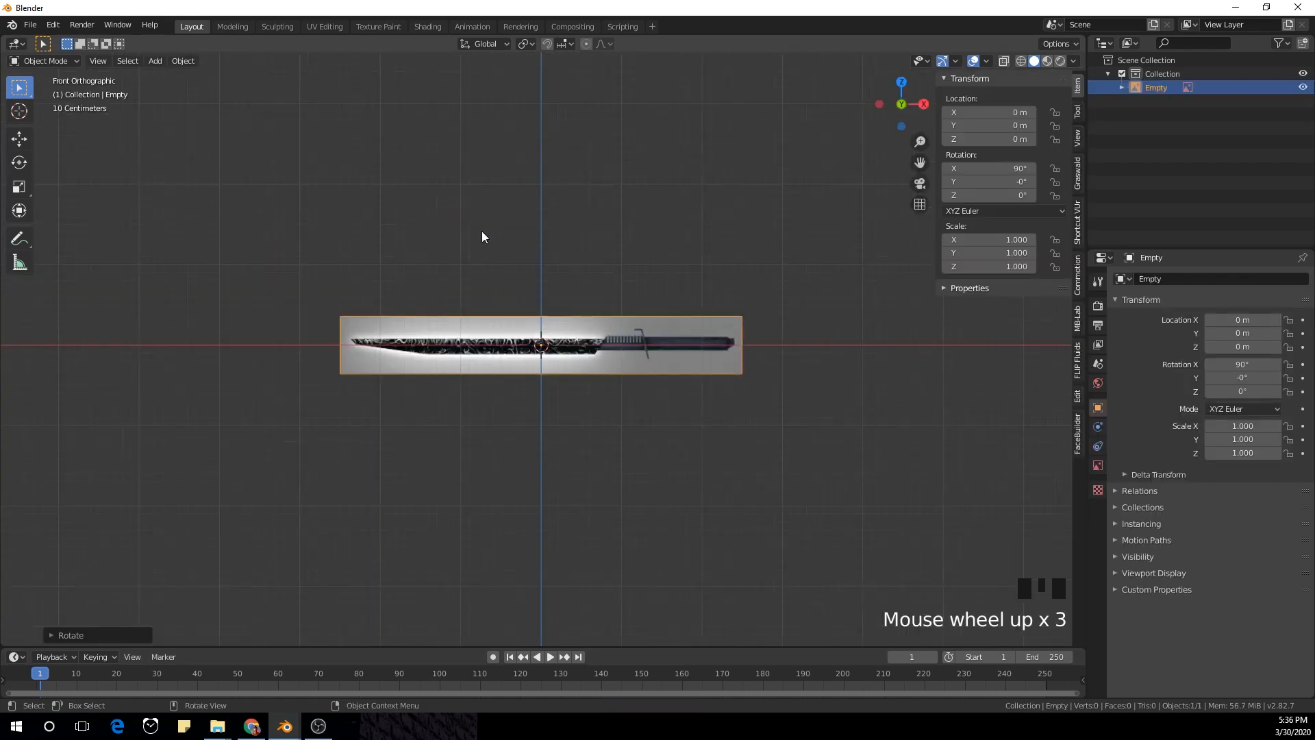
key("s")
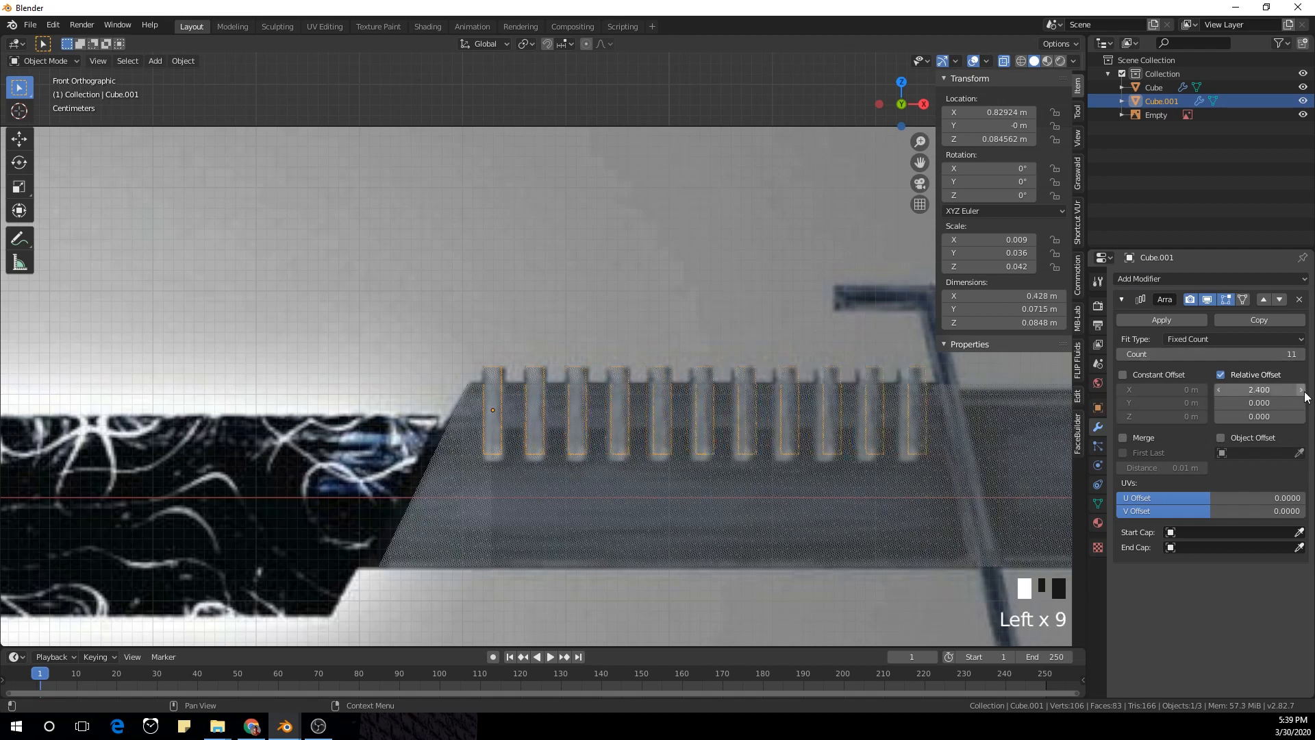
Step: Duplicate a cube and shape it into the thin angled guard bar crossing the hilt
key("shift+d")
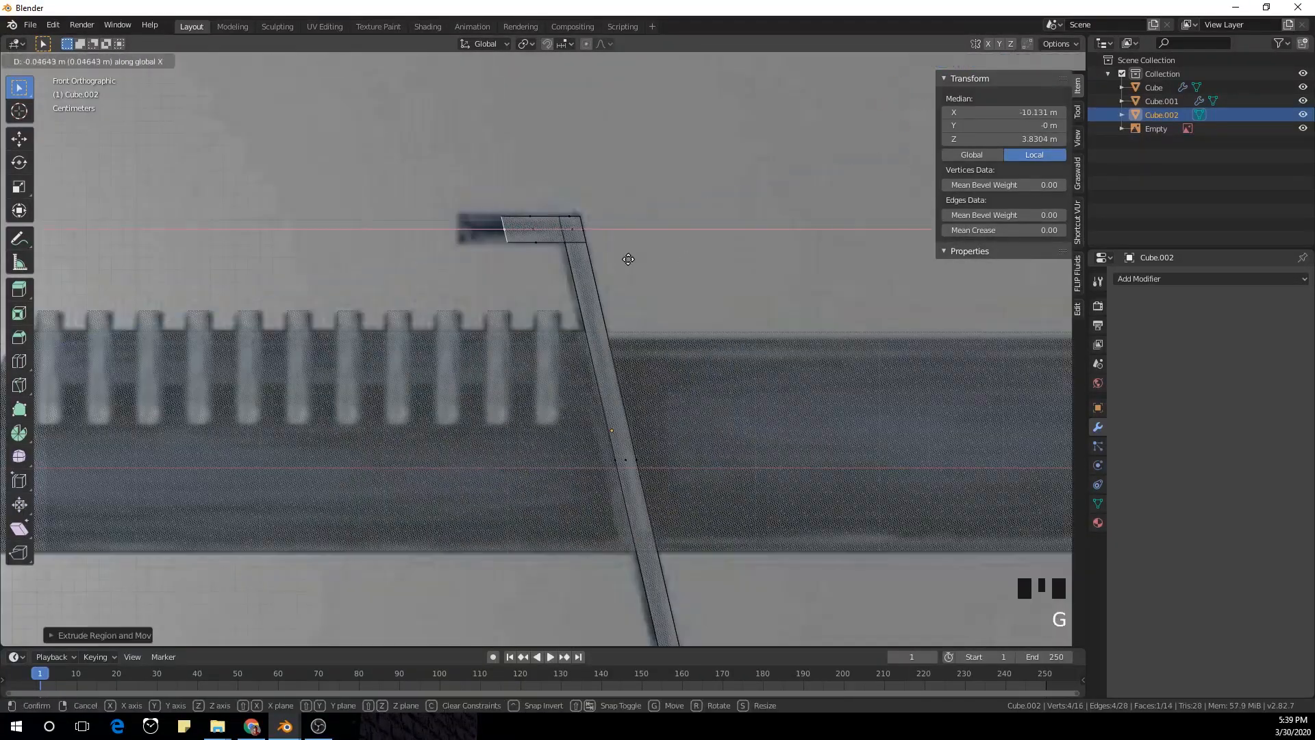
scroll("down", 3)
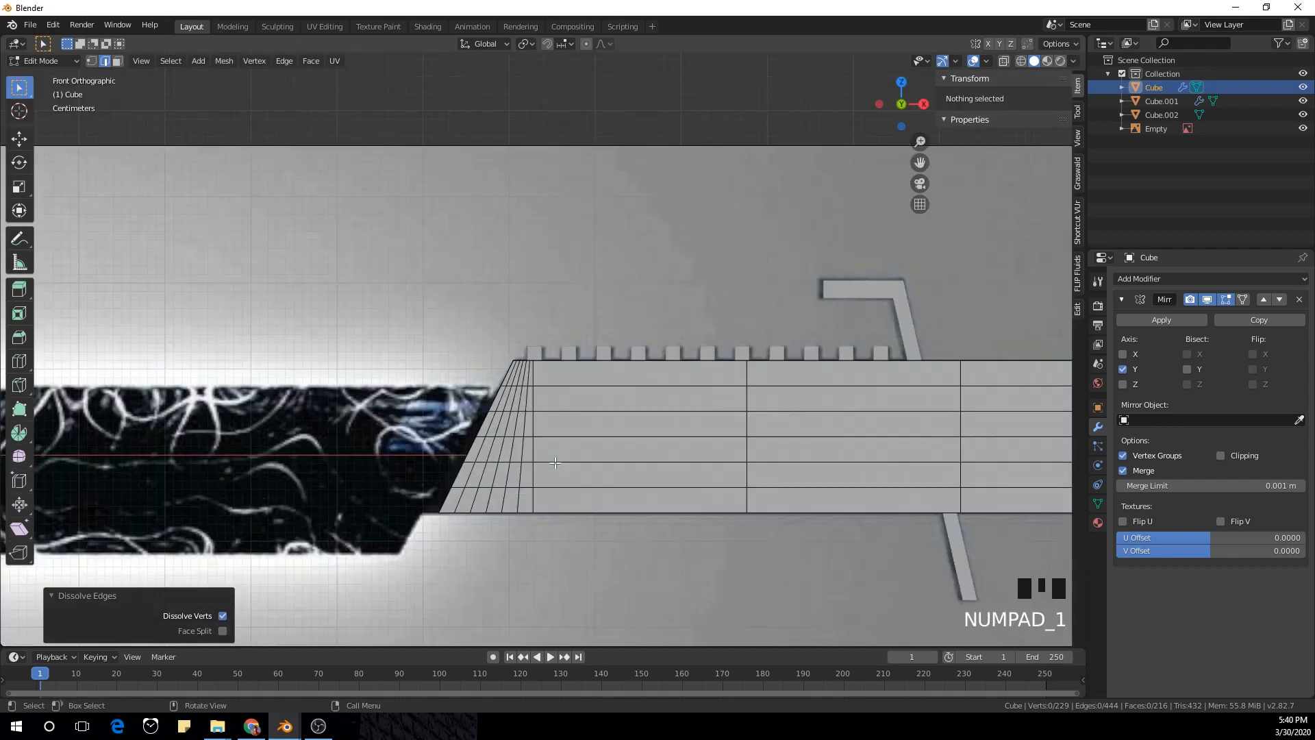
Step: Dissolve the unneeded hilt edge loops and bevel out a thicker block at the hilt end
key("x")
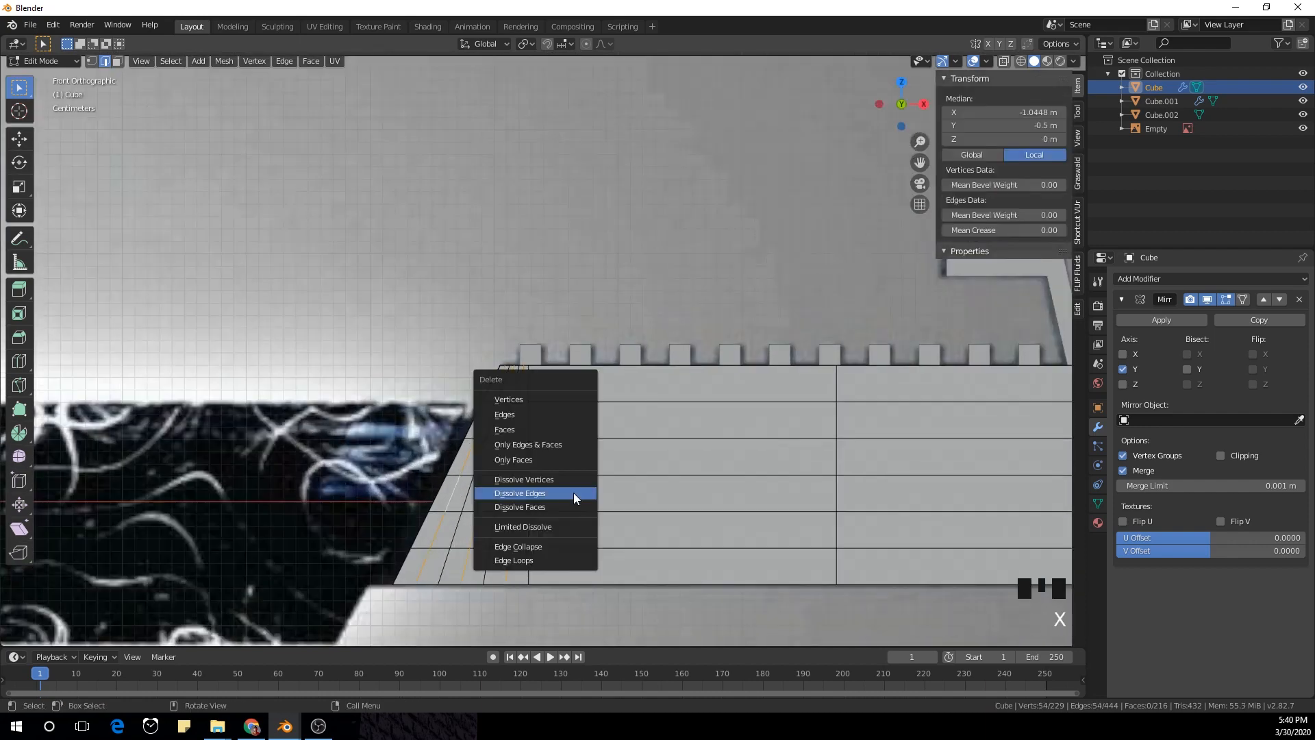
left_click(519, 492)
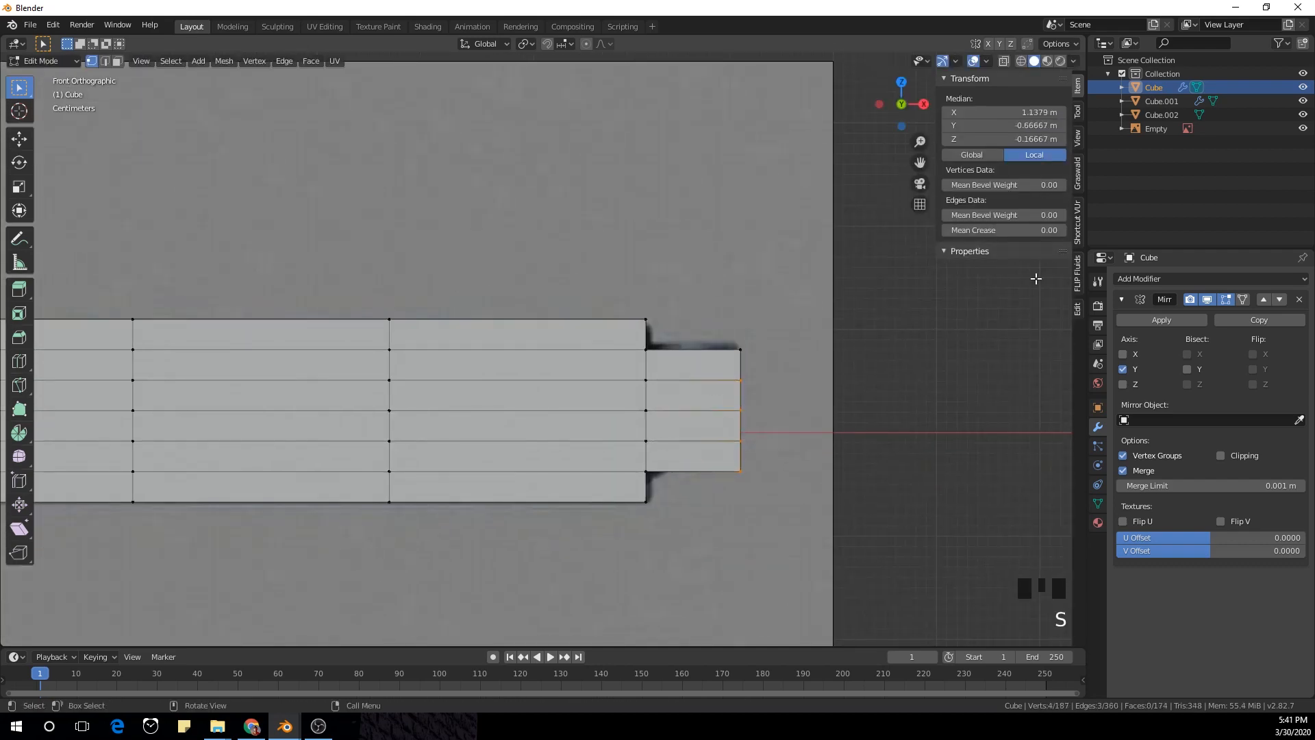
scroll("down", 3)
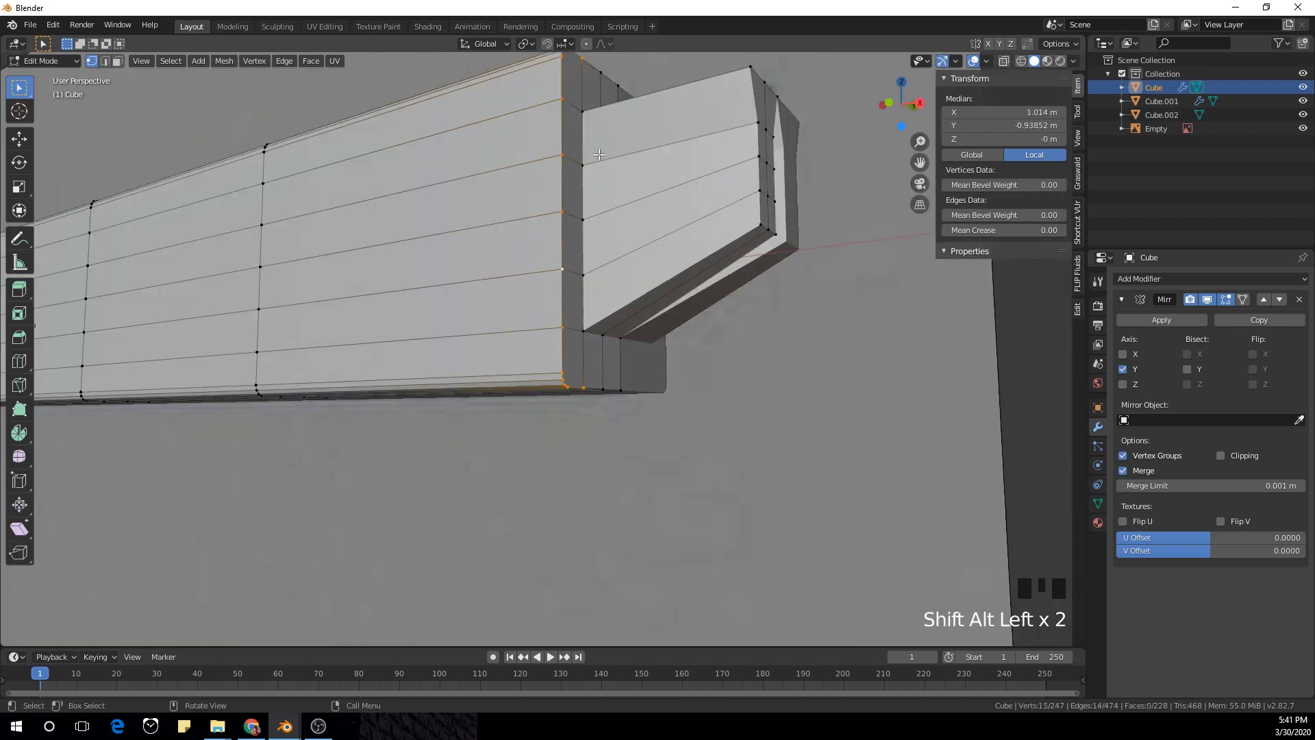
key("ctrl+b")
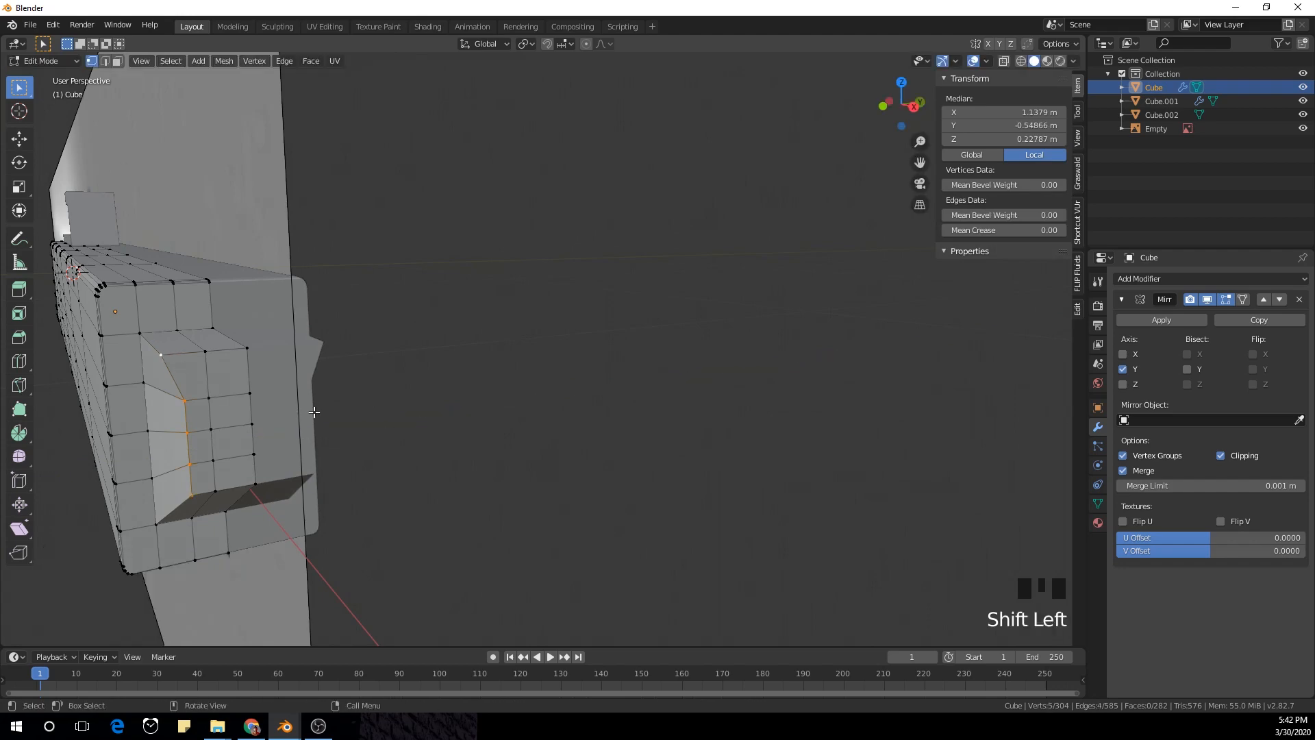
scroll("up", 3)
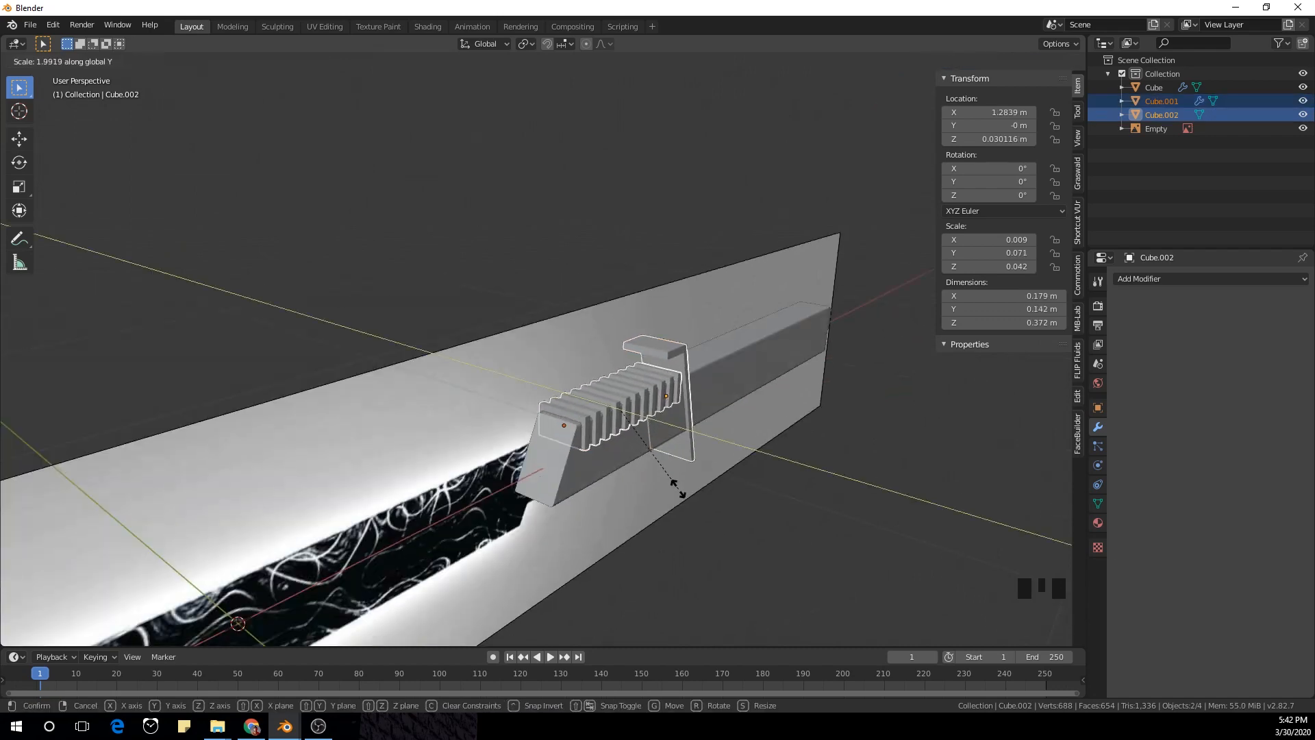
Step: Duplicate the ridge object, then rotate and scale it into the thin L-shaped strip
key("shift+d")
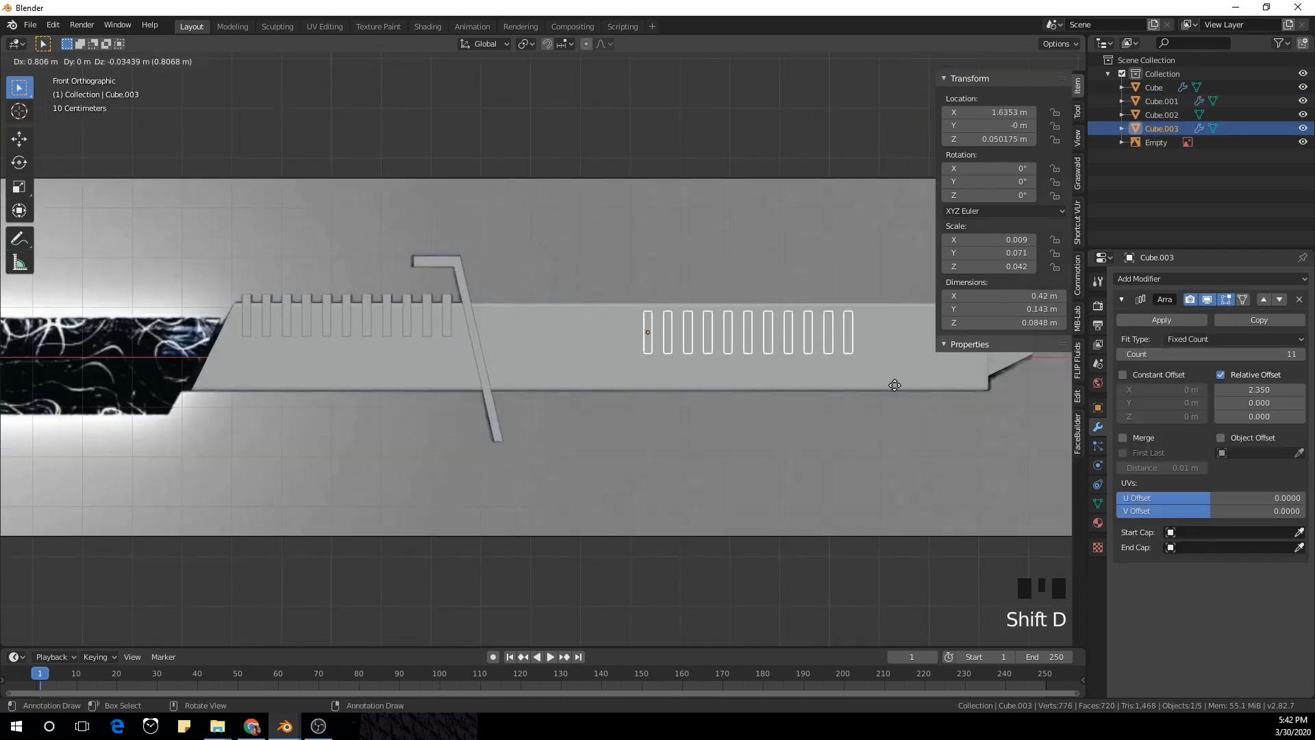
key("r")
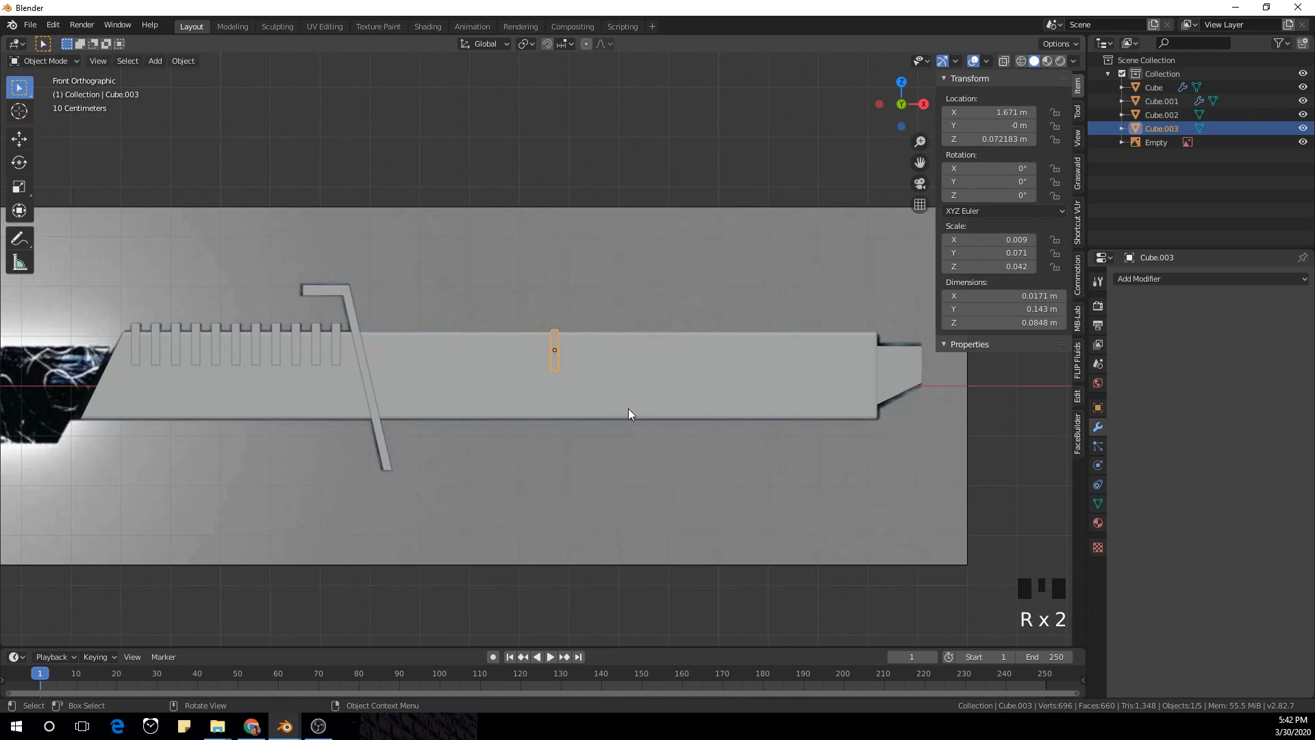
key("s")
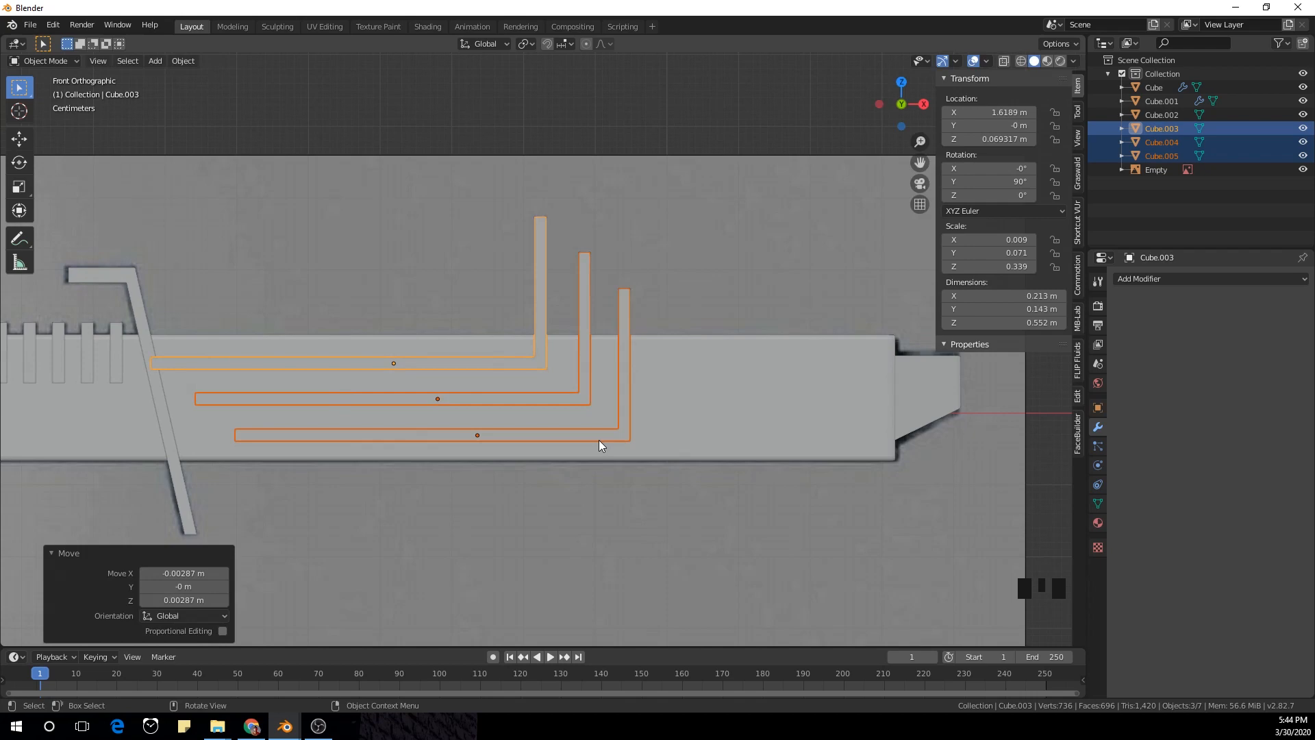
Step: Loop-cut the handle and select alternating face rings for the raised grip bands
key("Tab")
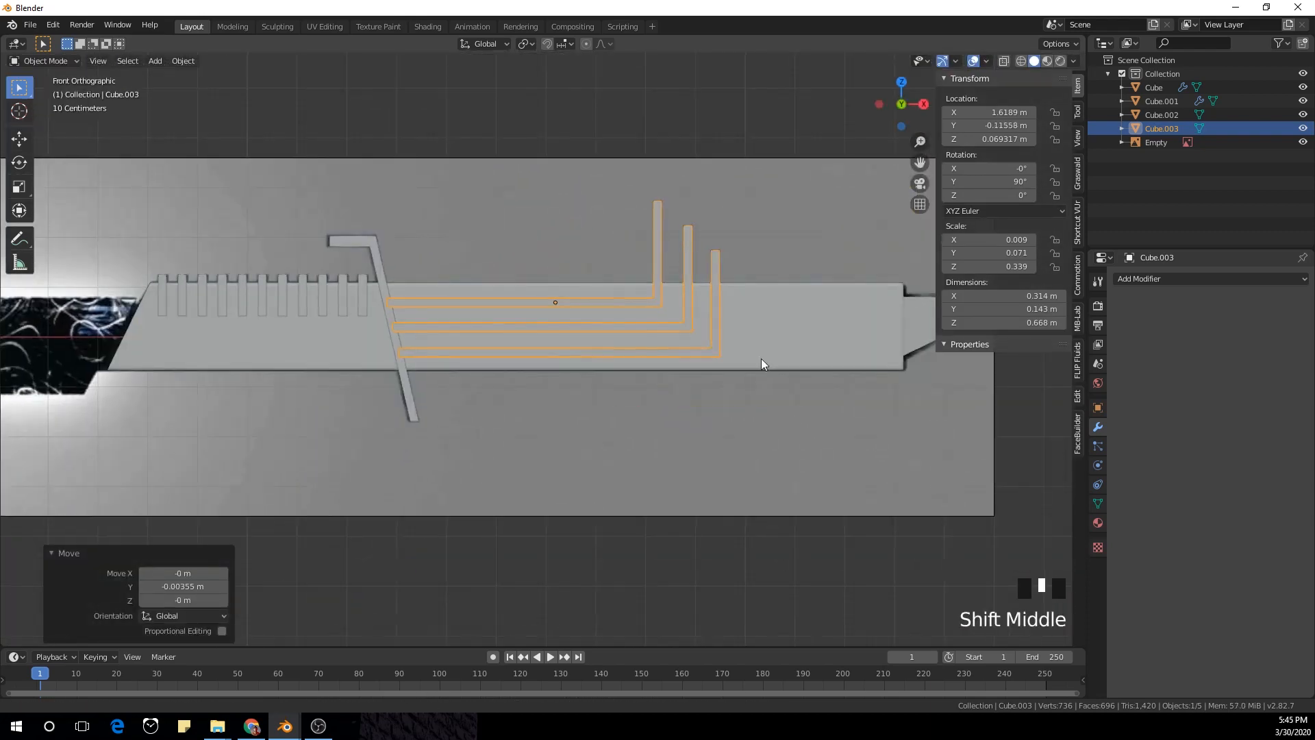
left_click(1208, 278)
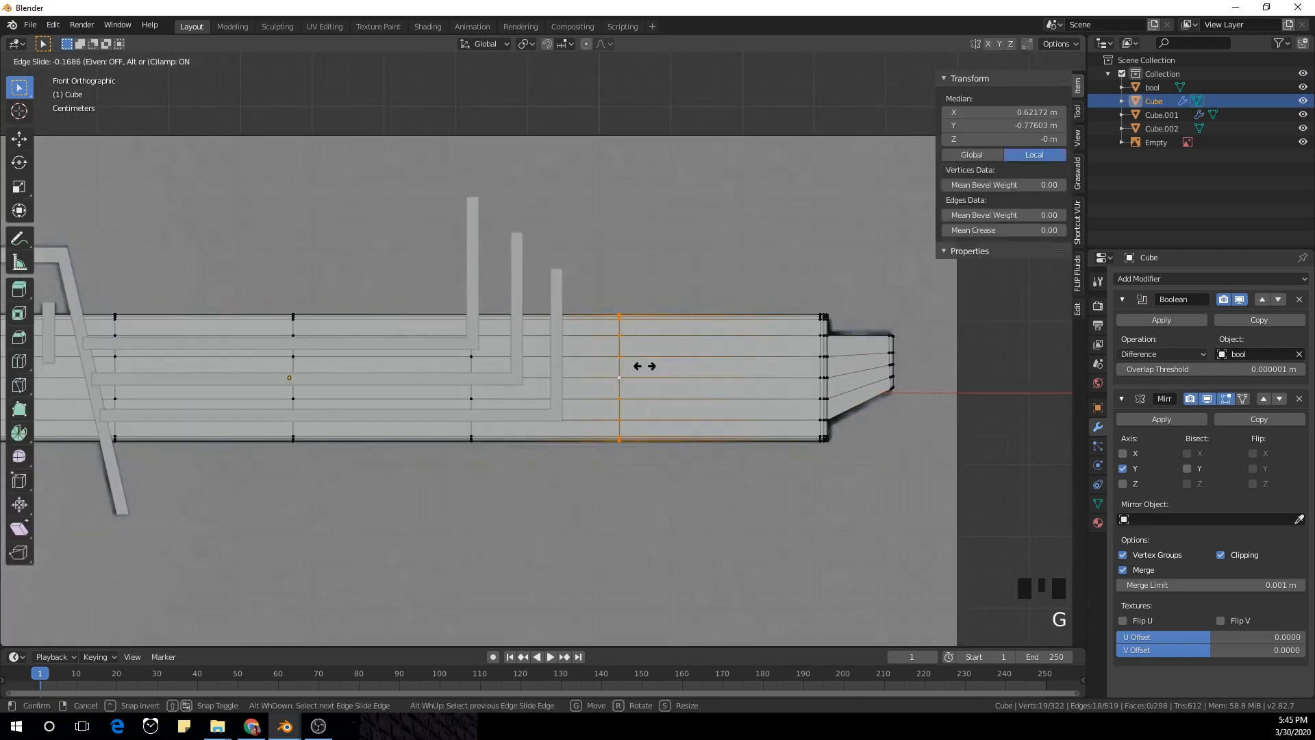
left_click(693, 354)
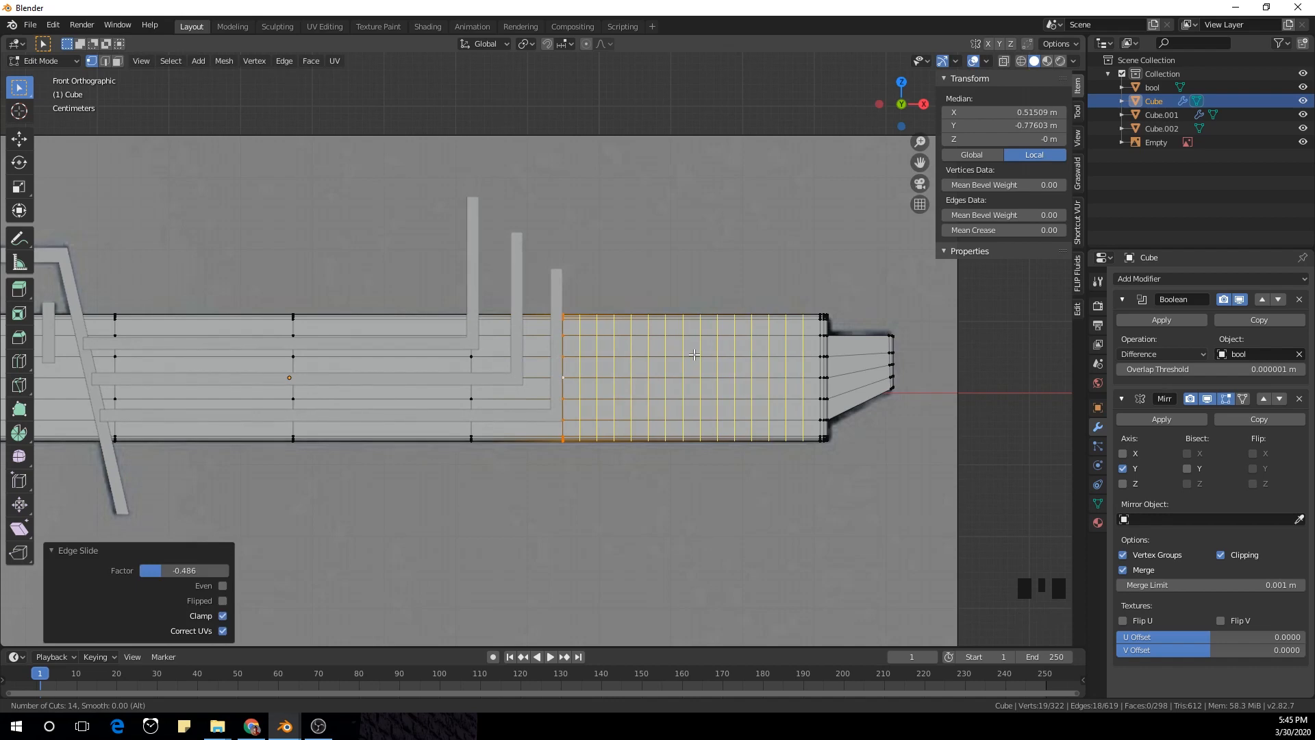
left_click(797, 375)
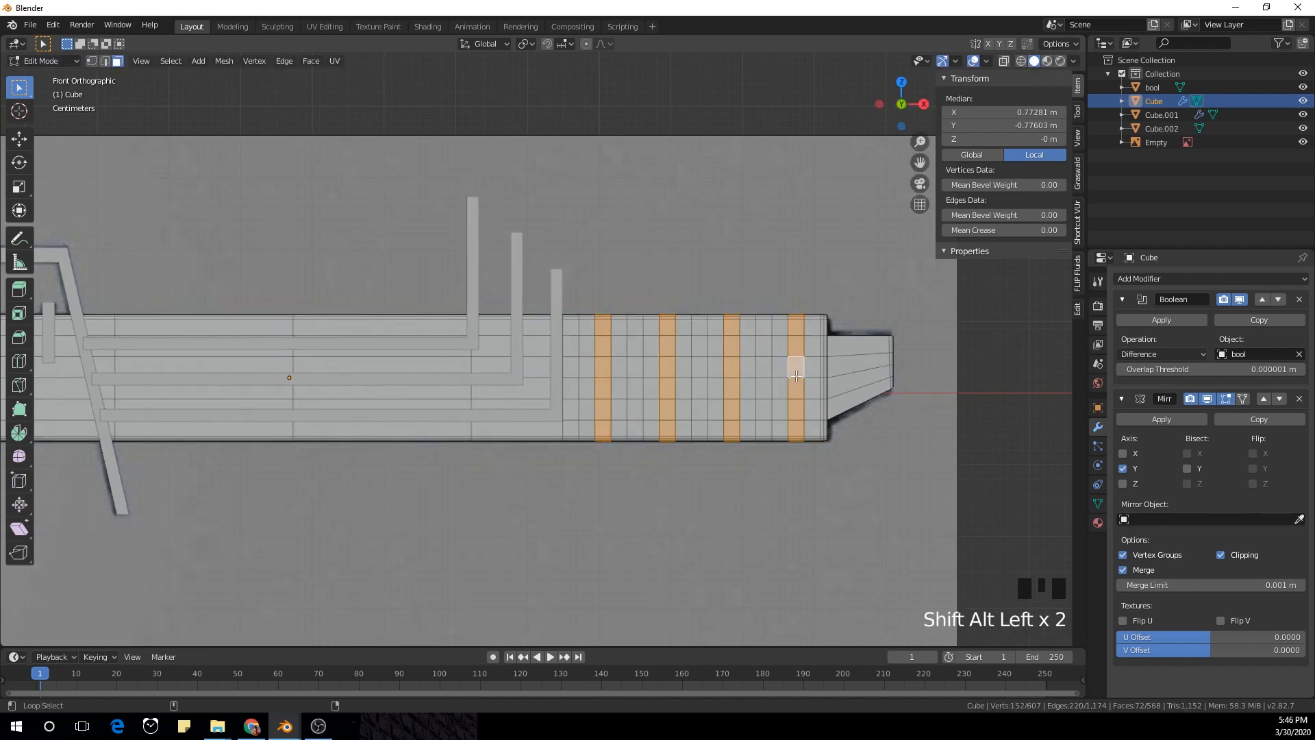
left_click(523, 44)
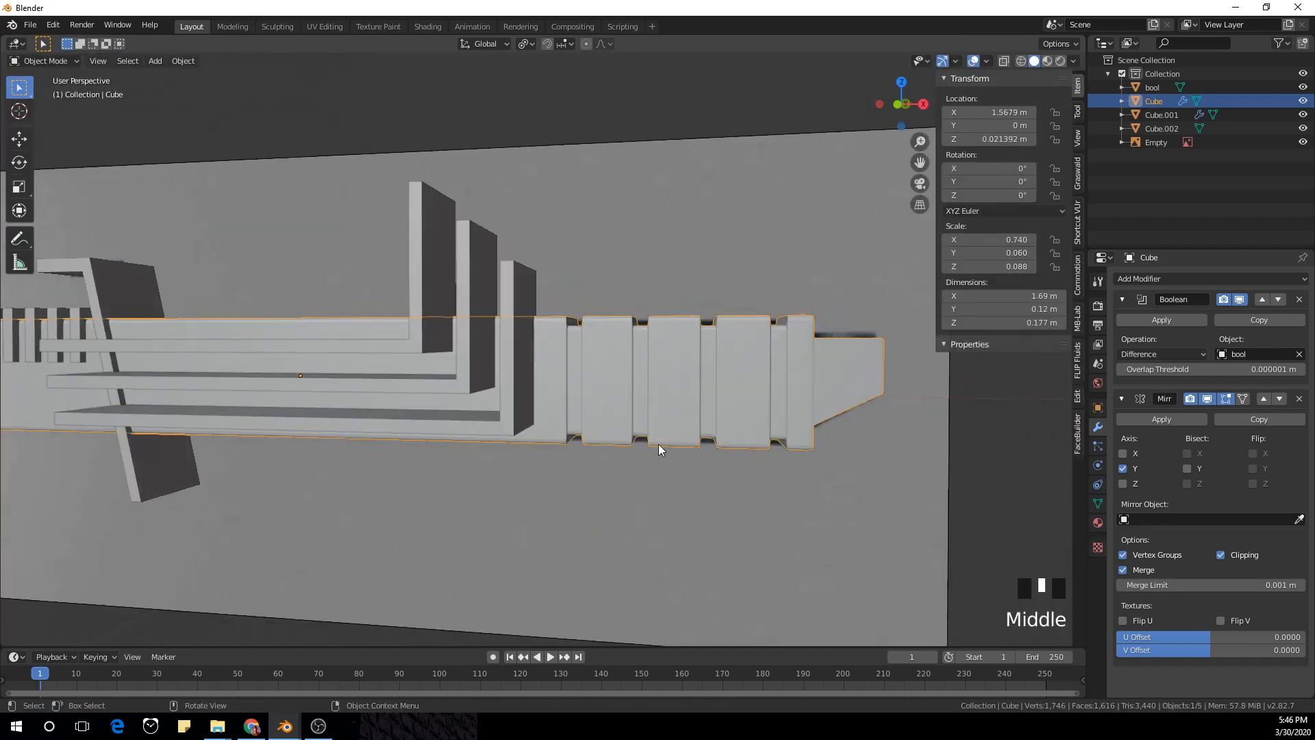
Step: Hide the 'bool' cutter and extrude a new plane along the blade outline
left_click(1152, 88)
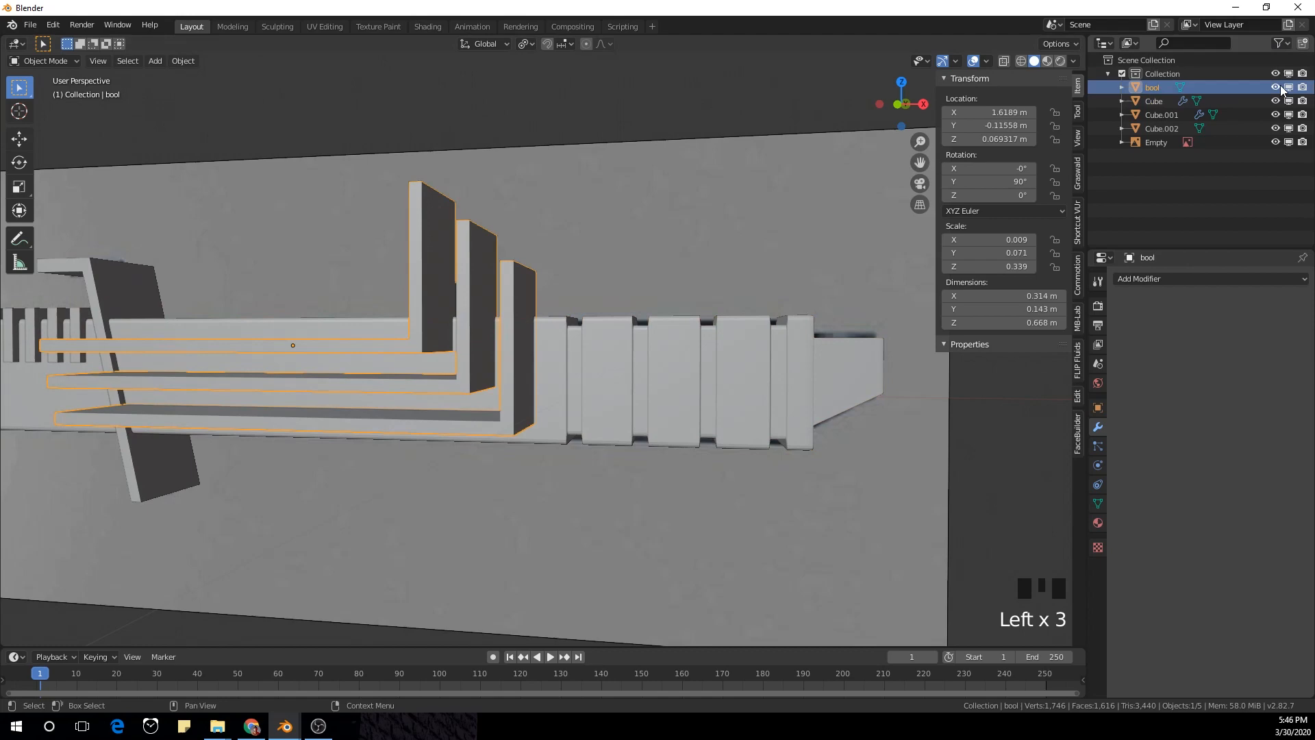
key("shift+a")
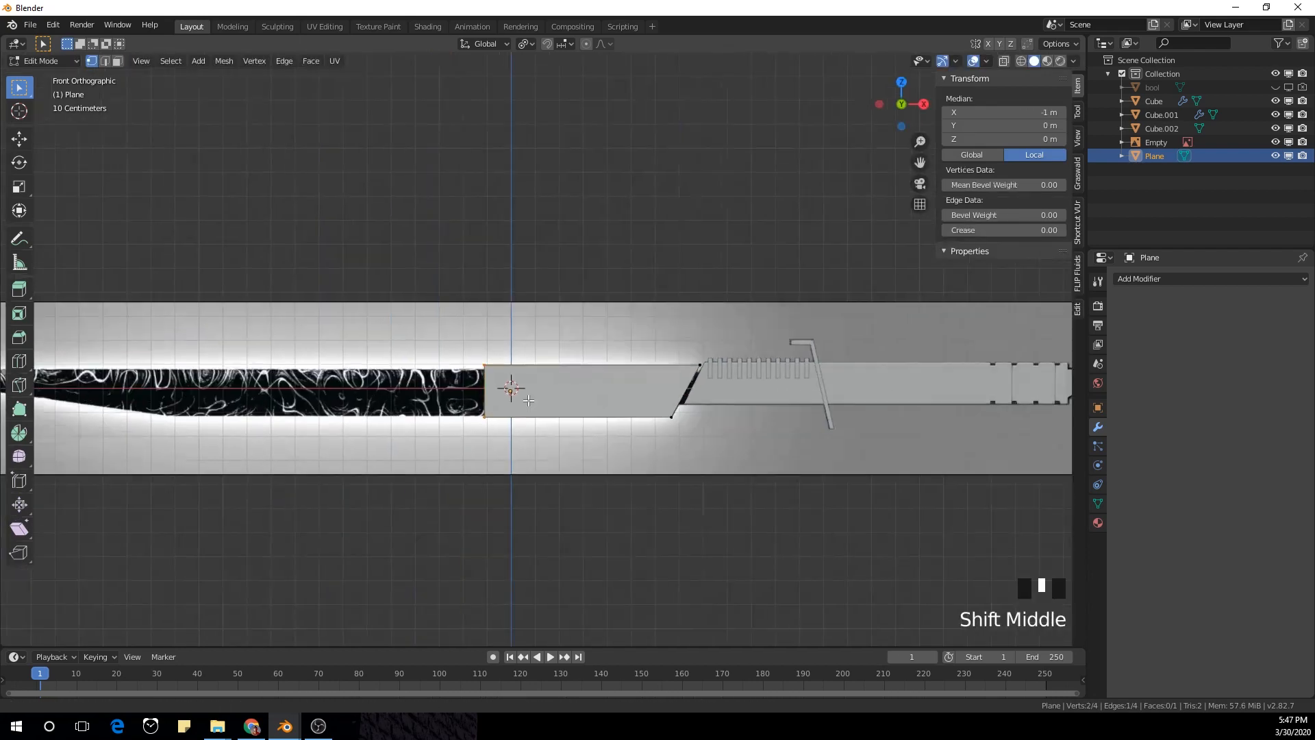
key("e")
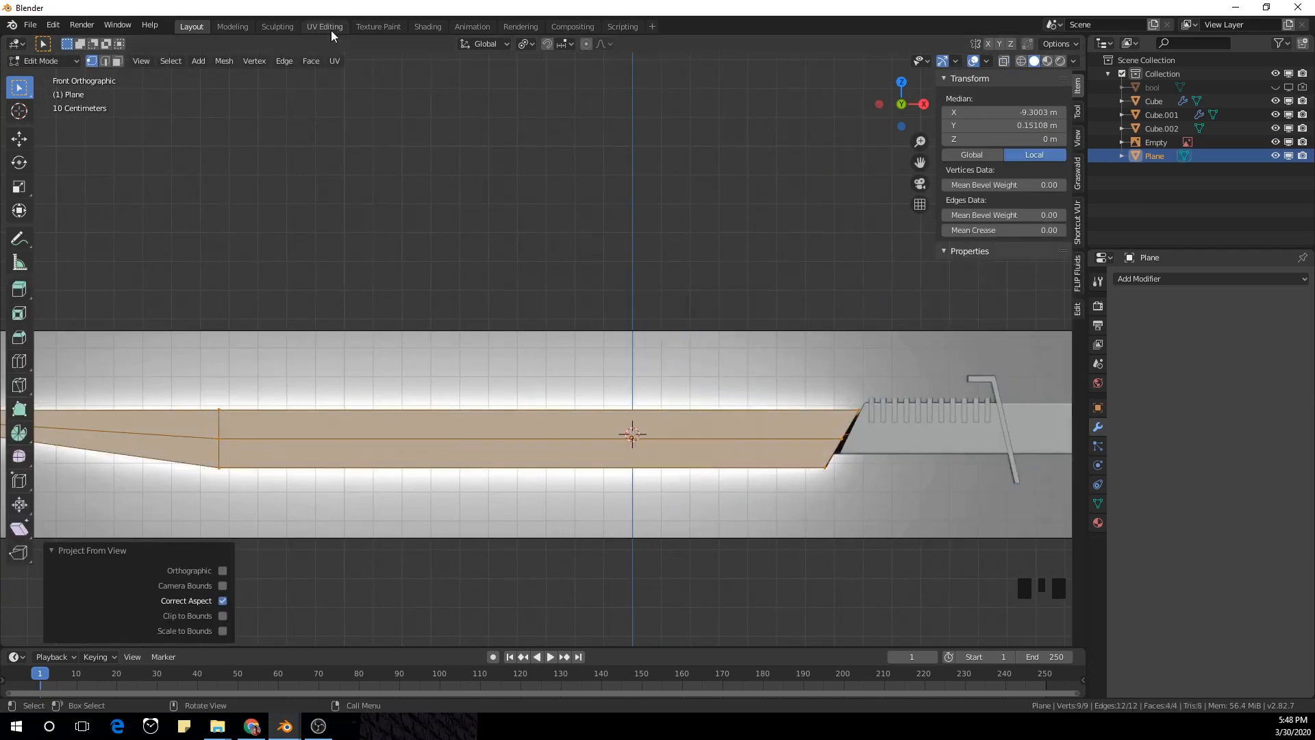
Step: Fit the blade UVs over DarksaberRender.jpg in UV Editing, then return to Layout
left_click(428, 26)
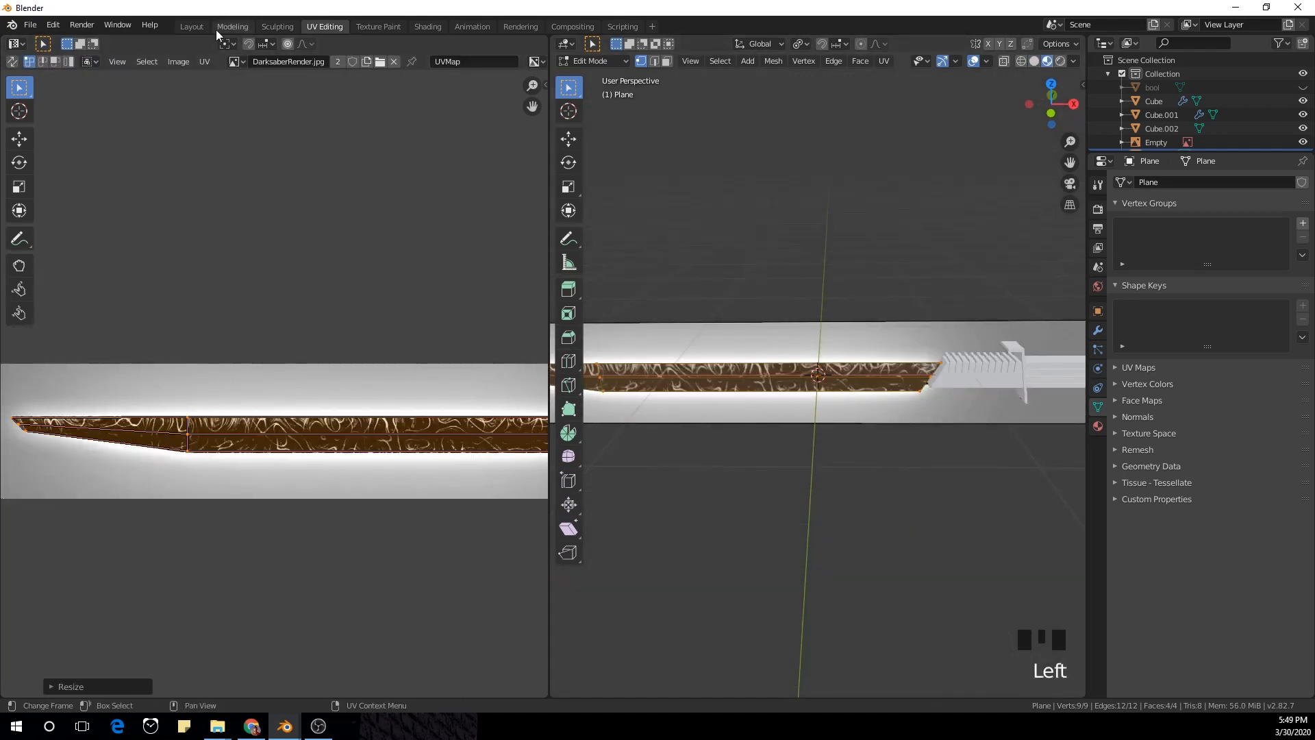
left_click(191, 26)
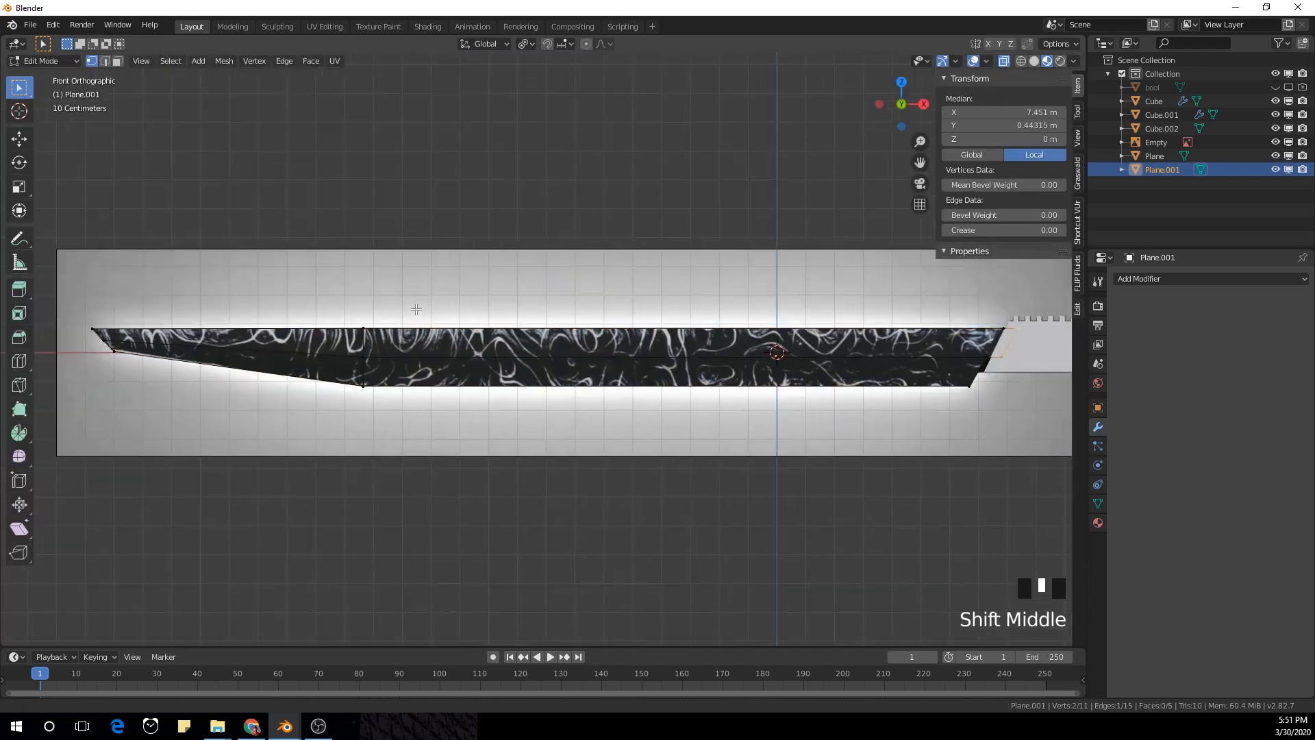
key("g")
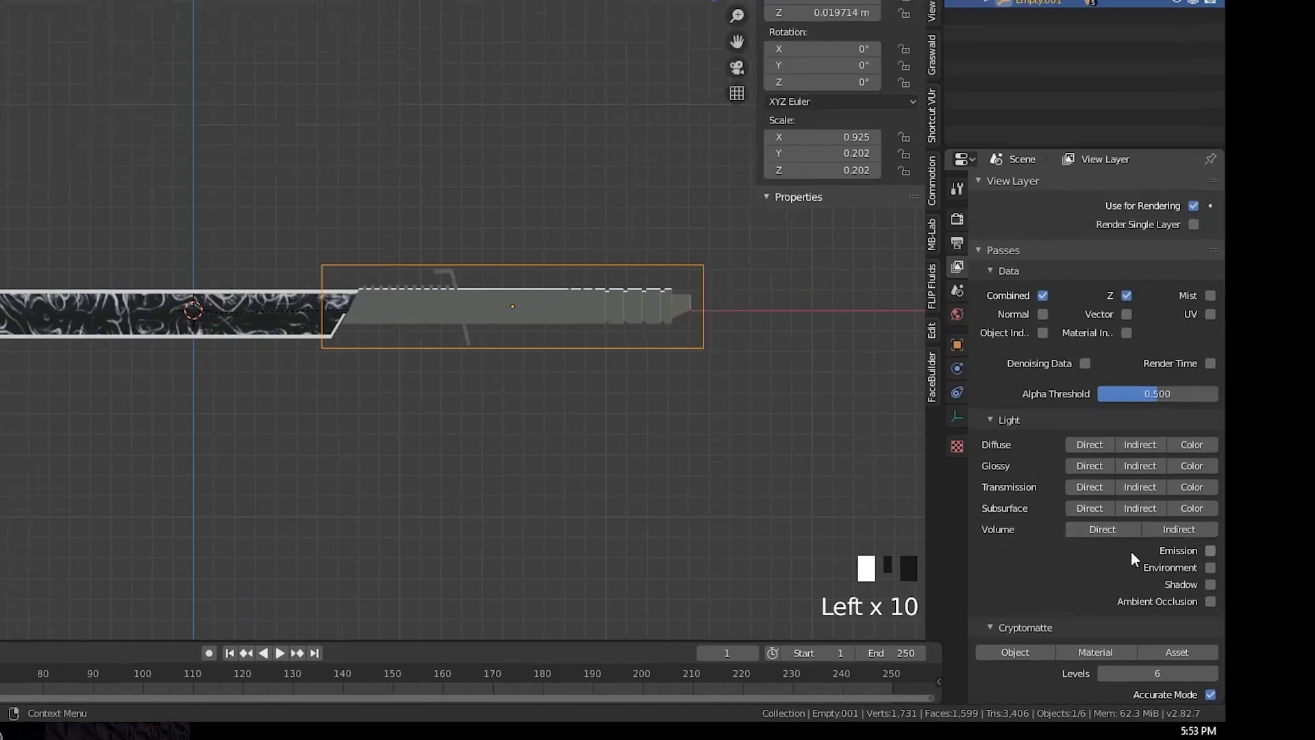
Step: Scroll the scene while placing area lights and the camera around the sword
scroll("down", 3)
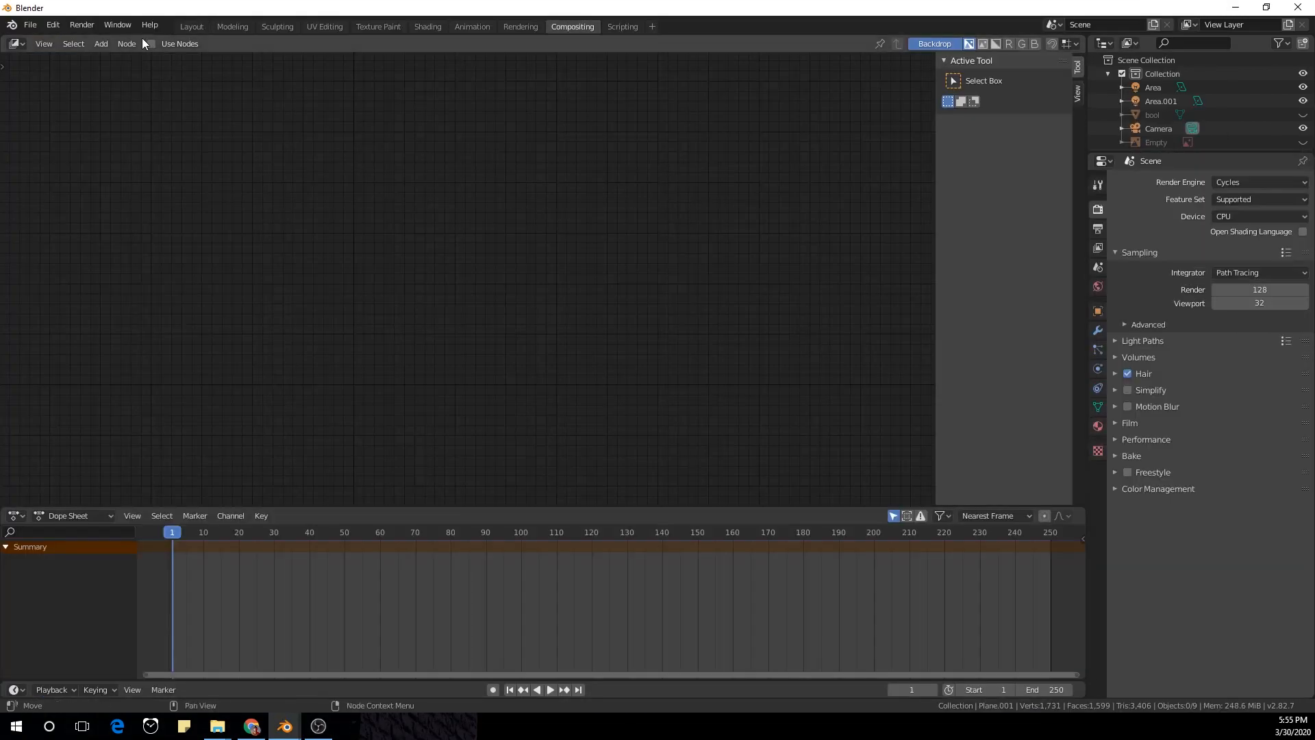
Step: Enable Use Nodes in the Compositing editor for the sword render
left_click(152, 44)
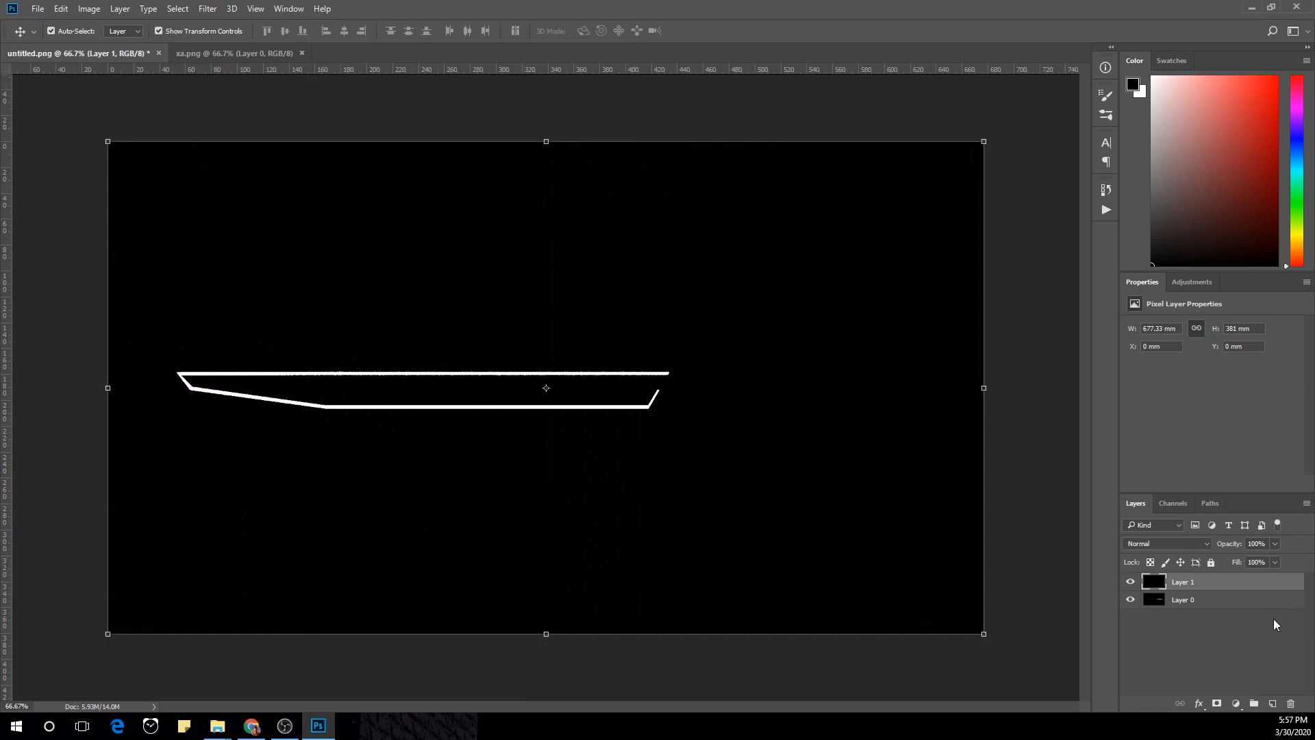
Step: Blend the outline layer with Screen, blur it with Gaussian Blur at about 11 px, and duplicate it for a glow
left_click(1165, 543)
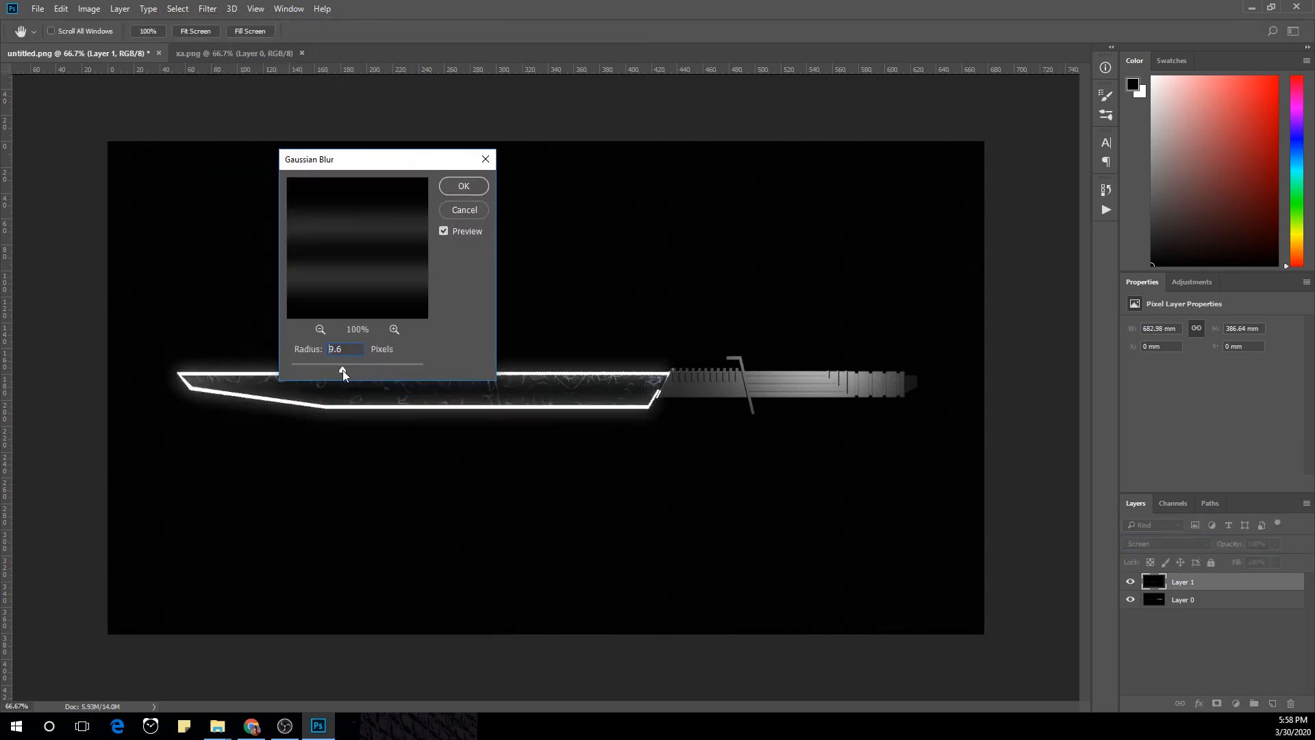
left_click_drag(342, 370, 345, 370)
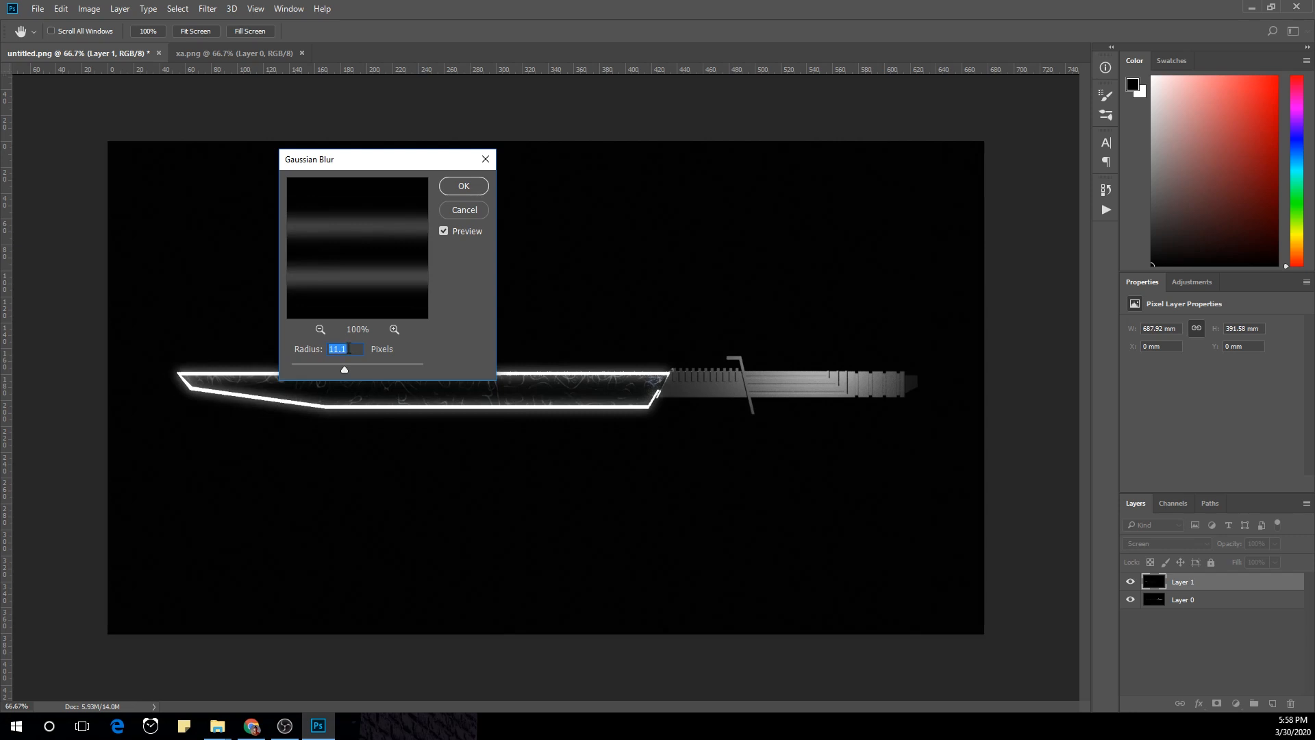
left_click(461, 185)
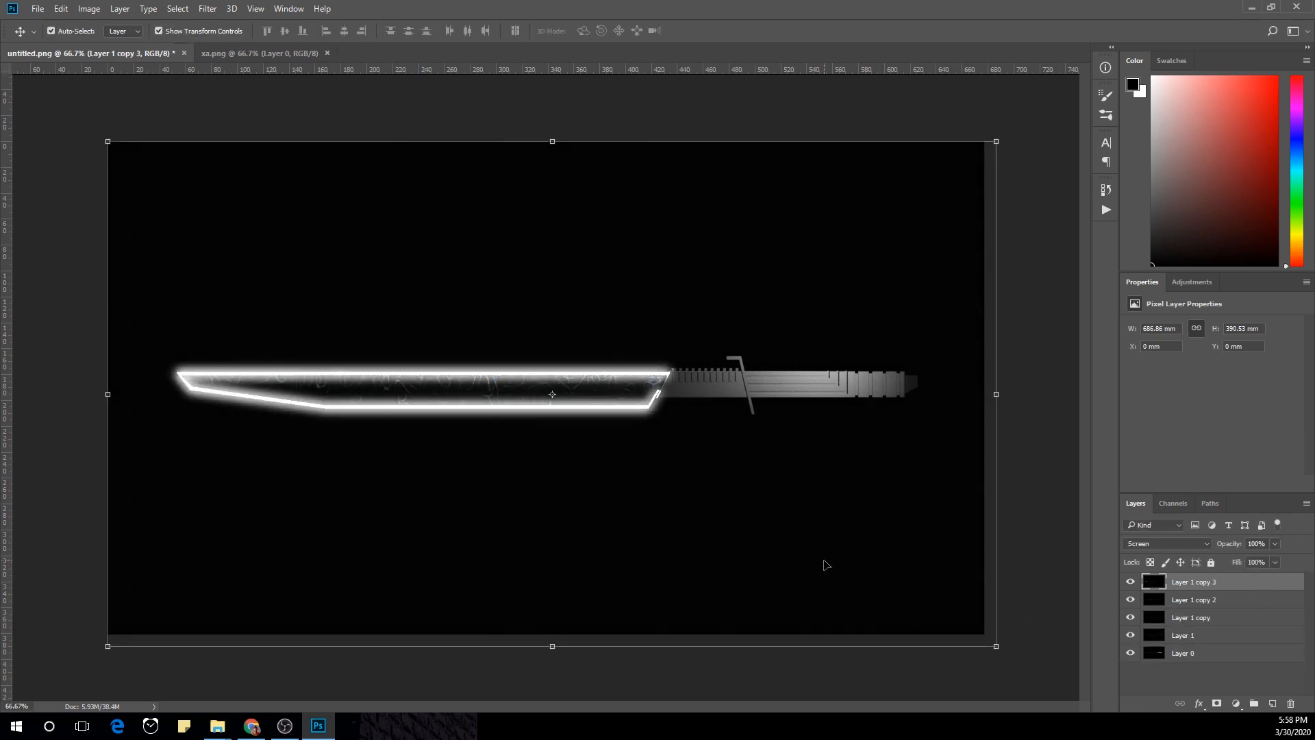
left_click(206, 9)
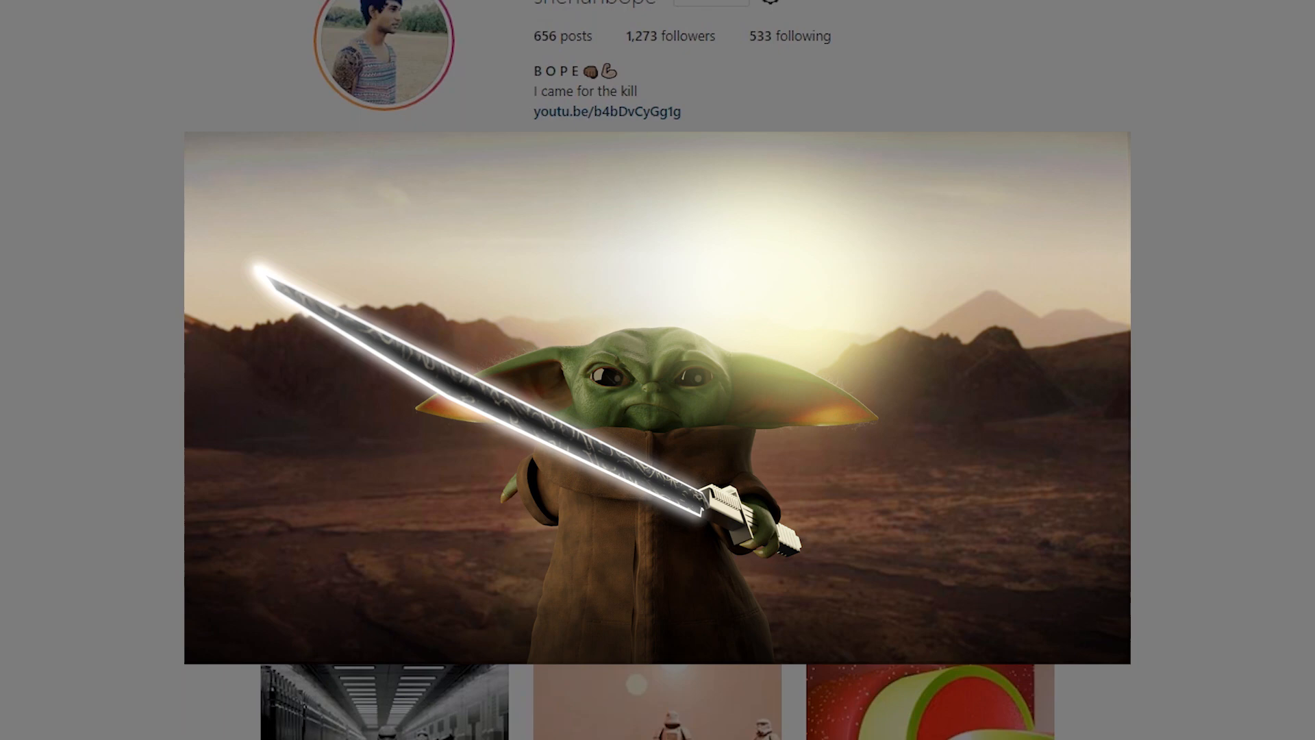
Step: Show the finished Instagram post of the character holding the glowing dark sword in the desert
left_click(656, 394)
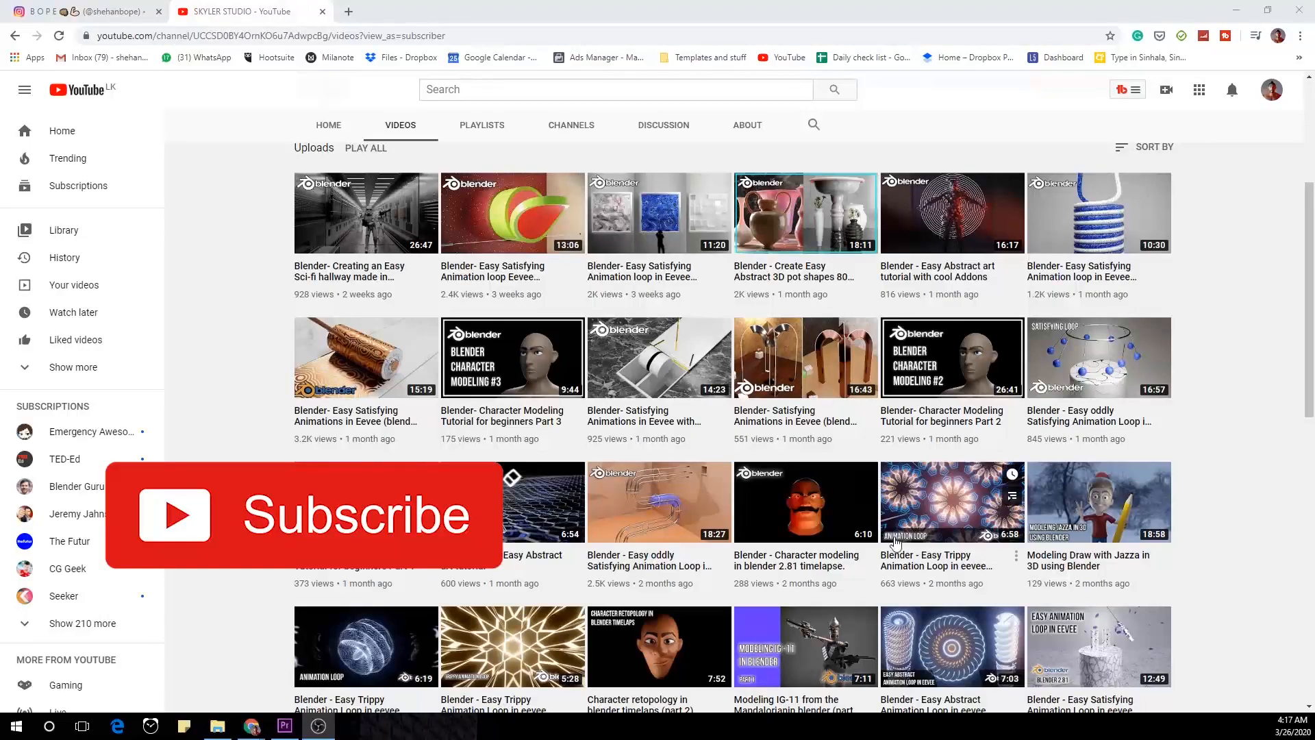
Step: Scroll down the channel's uploads to reveal more Blender tutorial videos
scroll("down", 3)
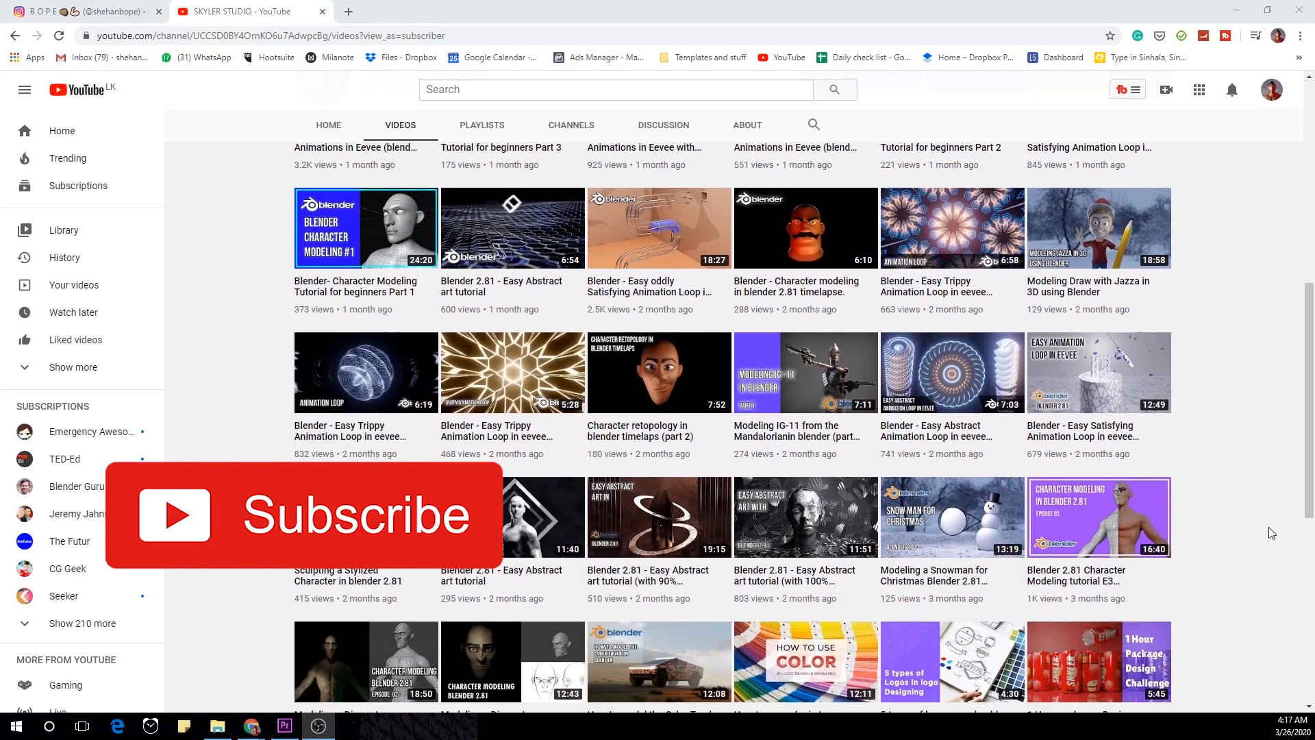
scroll("down", 3)
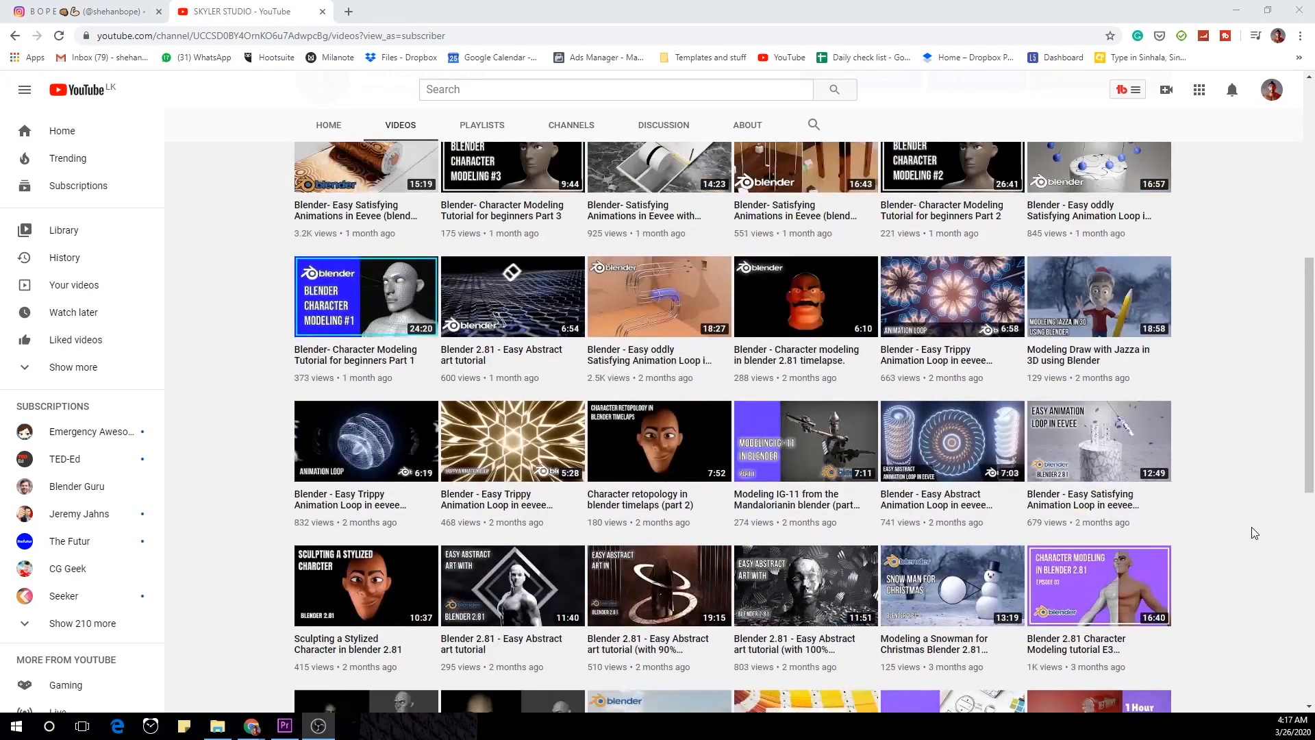